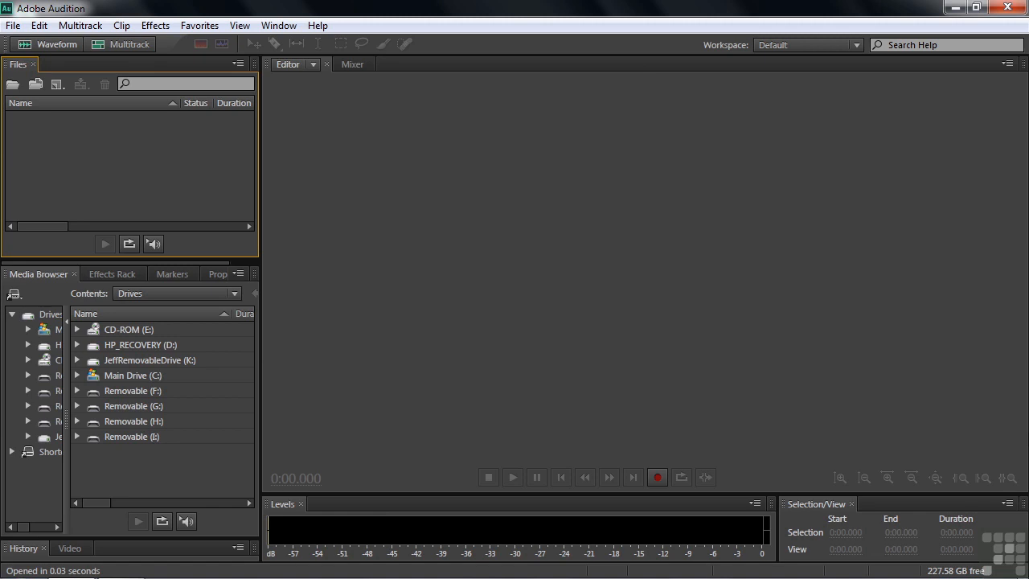
pyautogui.moveTo(212, 196)
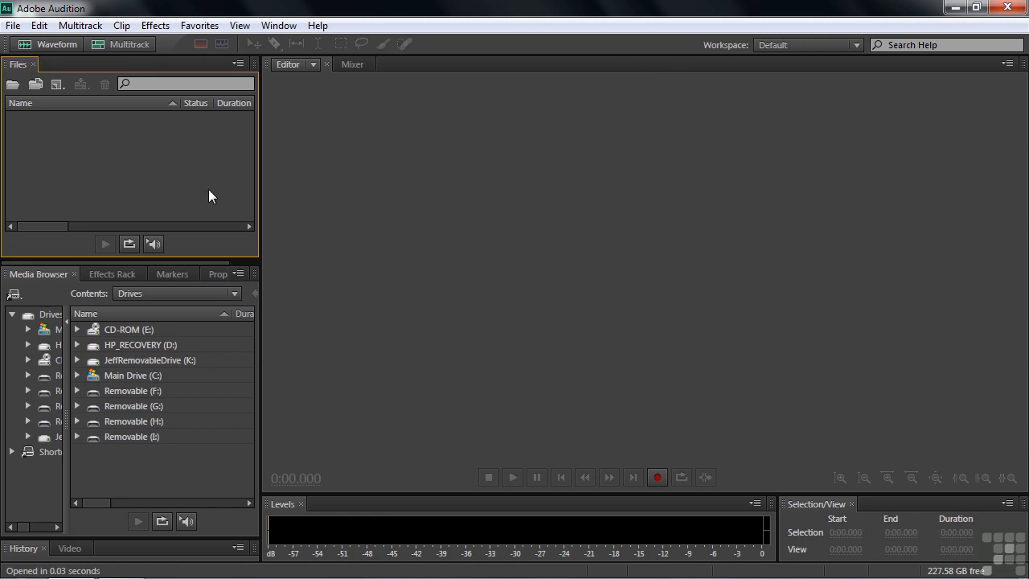
pyautogui.moveTo(897, 230)
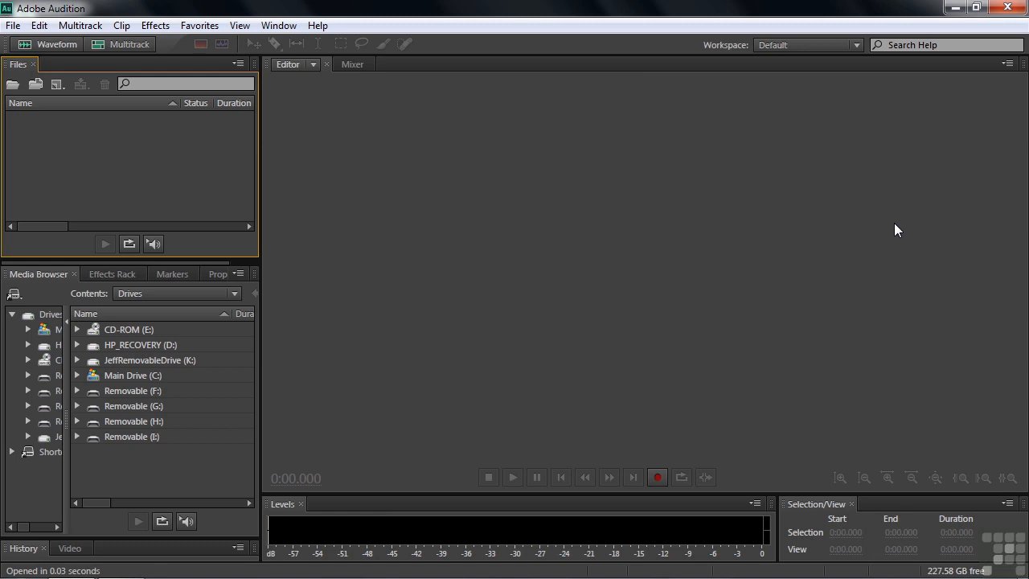
pyautogui.moveTo(157, 405)
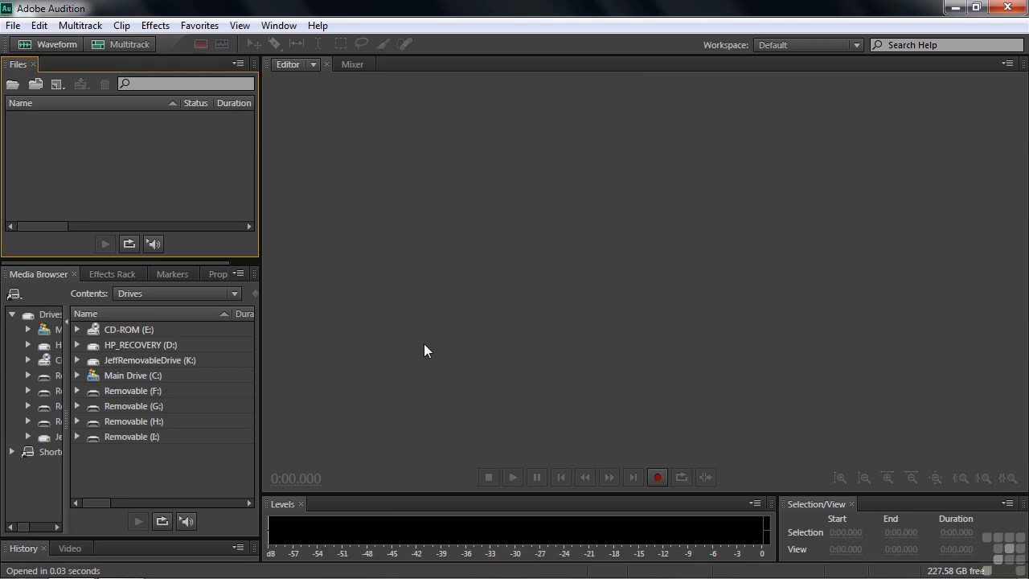
pyautogui.moveTo(450, 330)
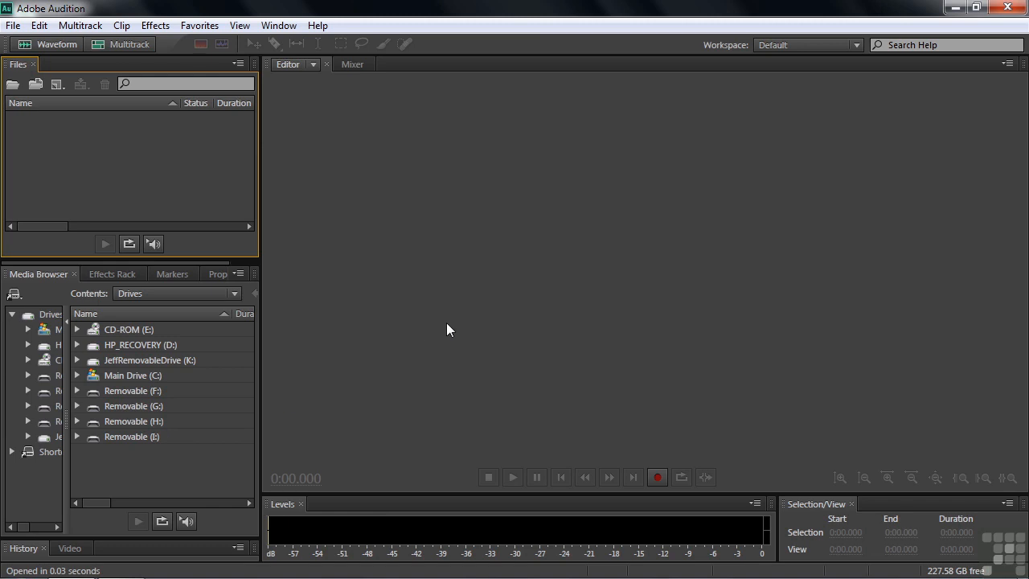
pyautogui.moveTo(495, 360)
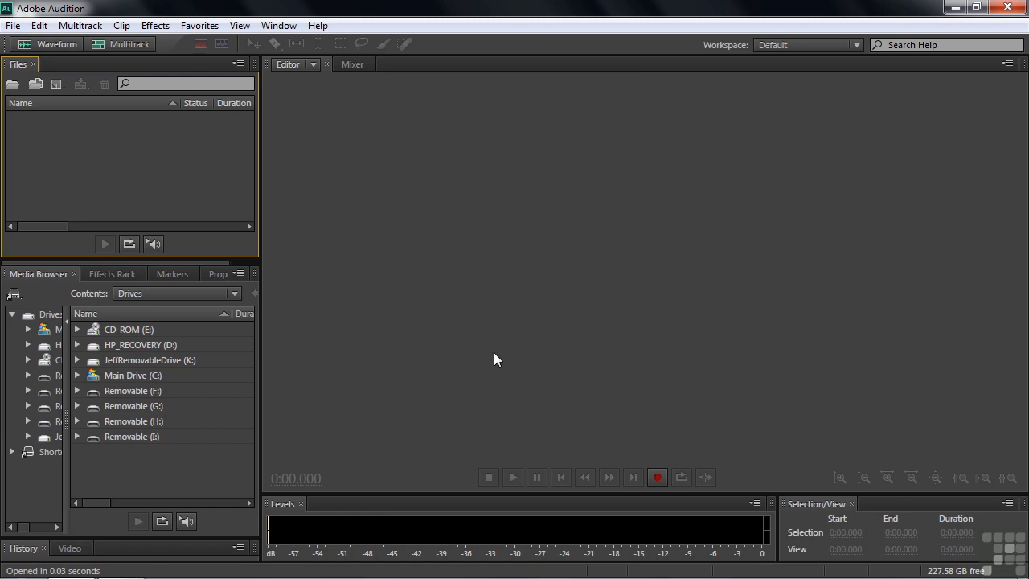
pyautogui.moveTo(688, 402)
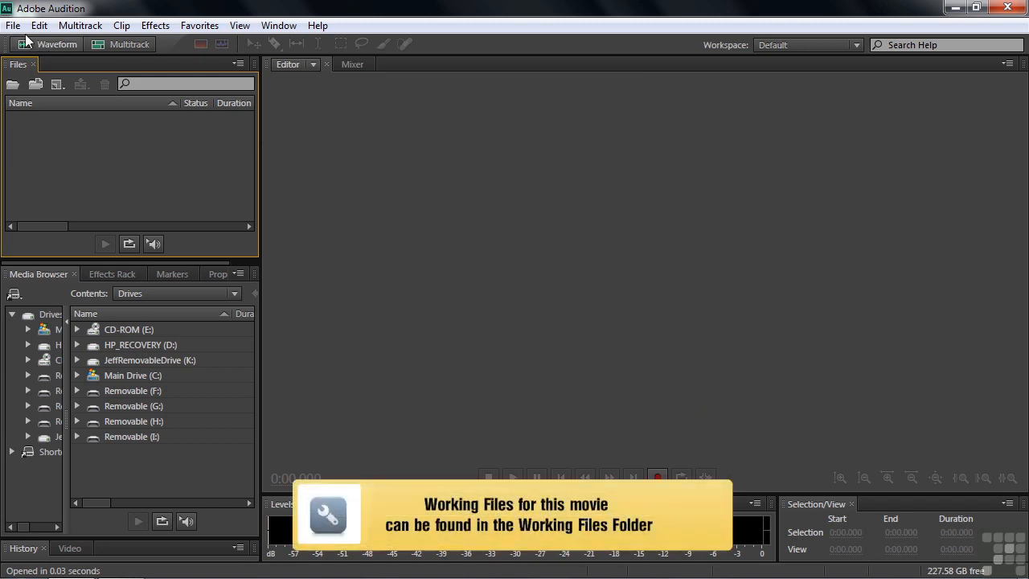
# Step: Open 0302-navigating-workspace.sesx from the recent files
pyautogui.click(13, 26)
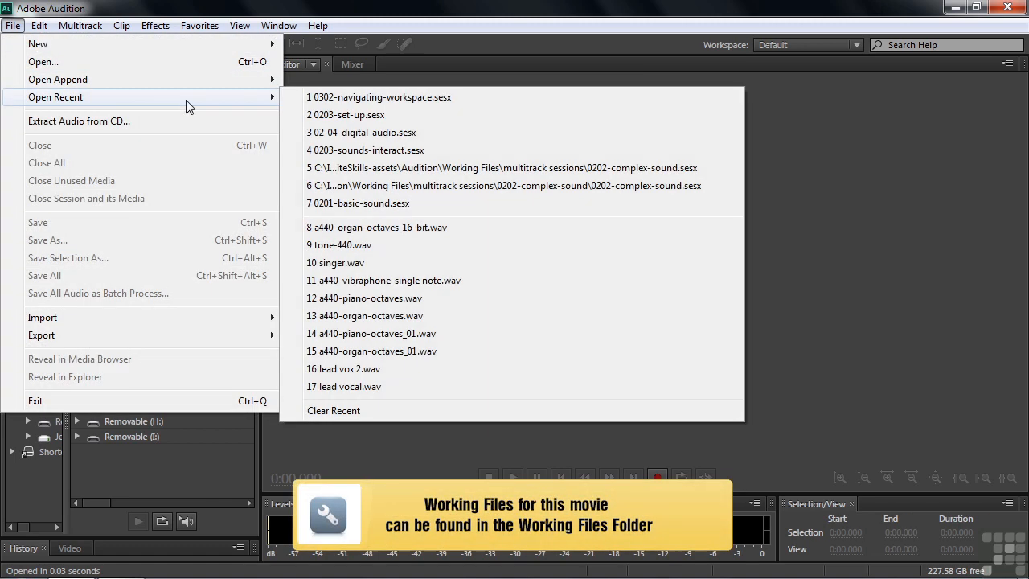
pyautogui.click(382, 97)
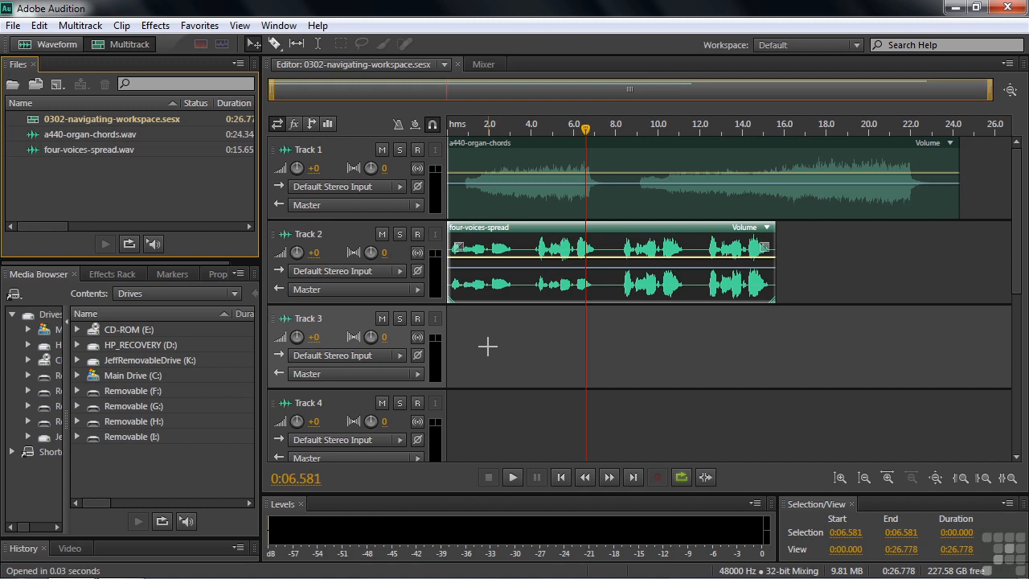
pyautogui.moveTo(501, 355)
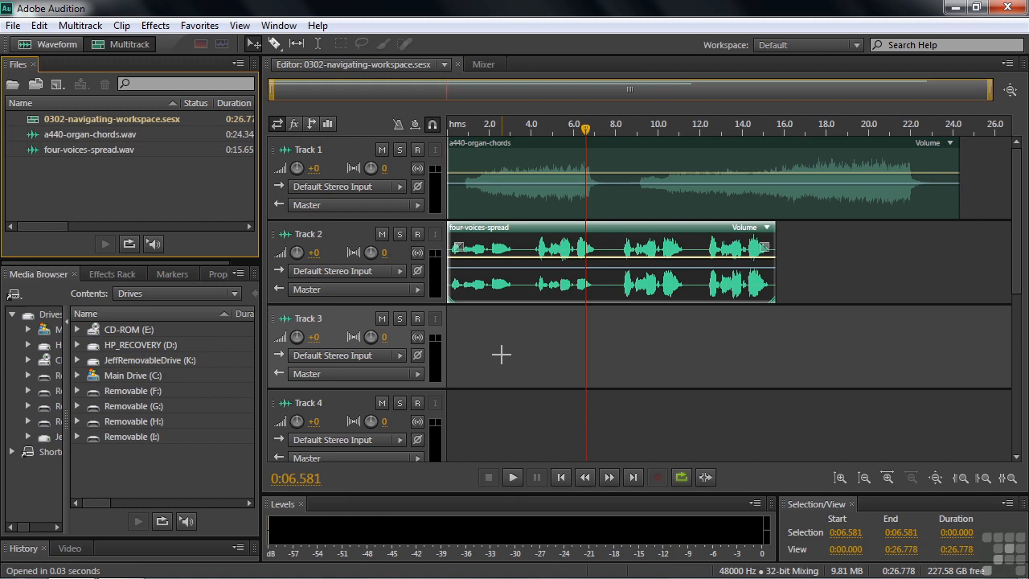
pyautogui.moveTo(304, 83)
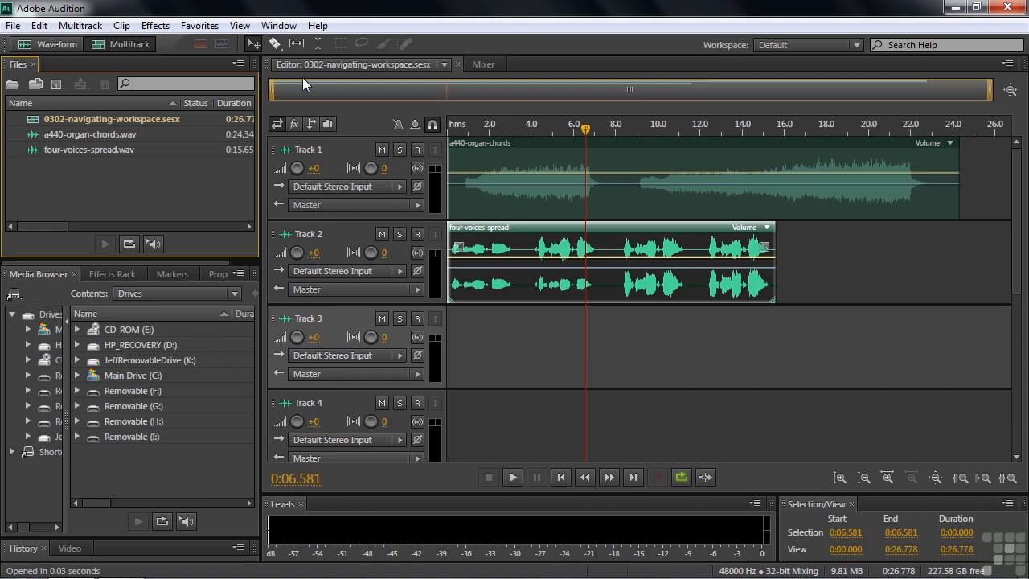
pyautogui.moveTo(479, 485)
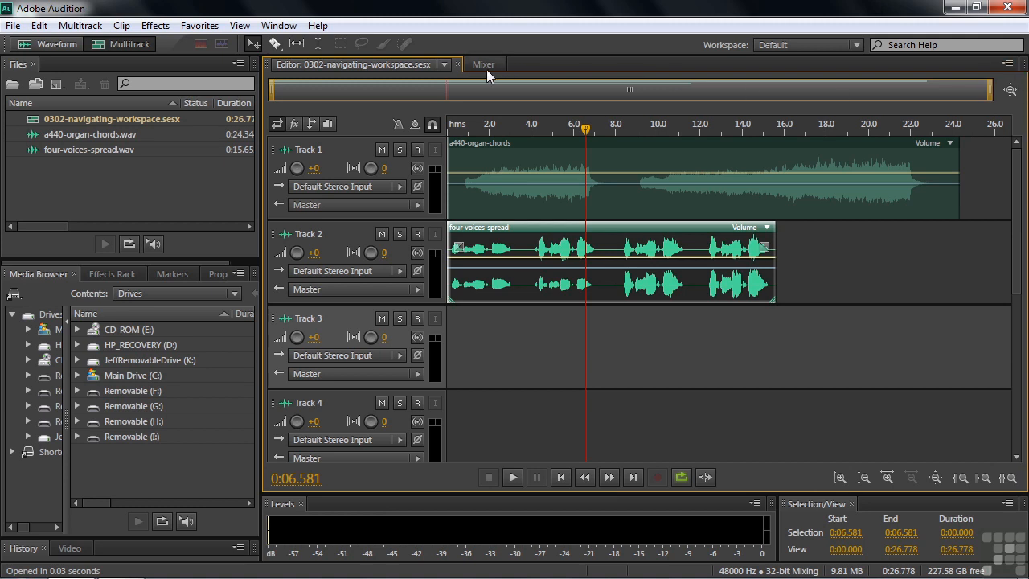
pyautogui.moveTo(1014, 71)
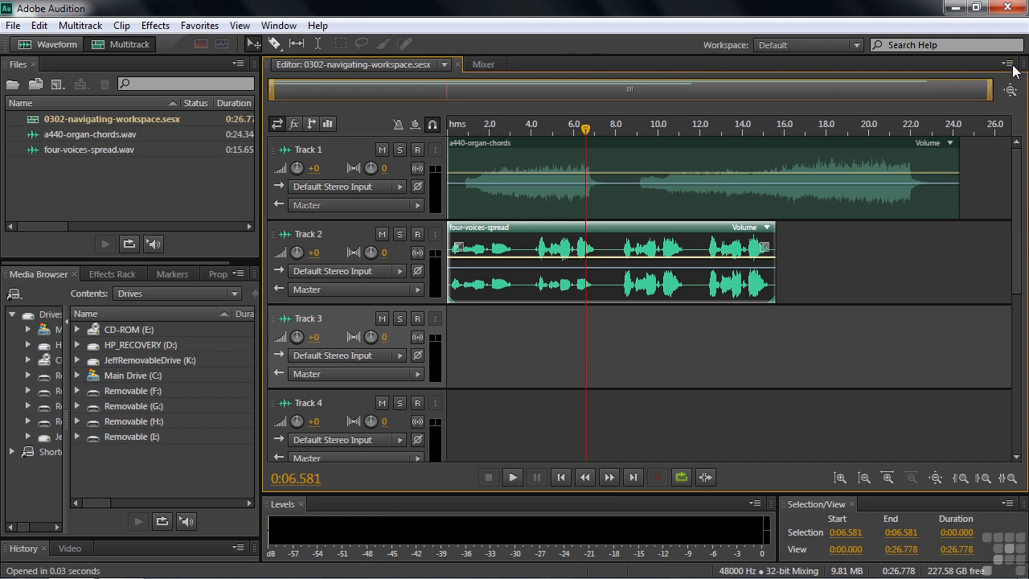
pyautogui.click(482, 64)
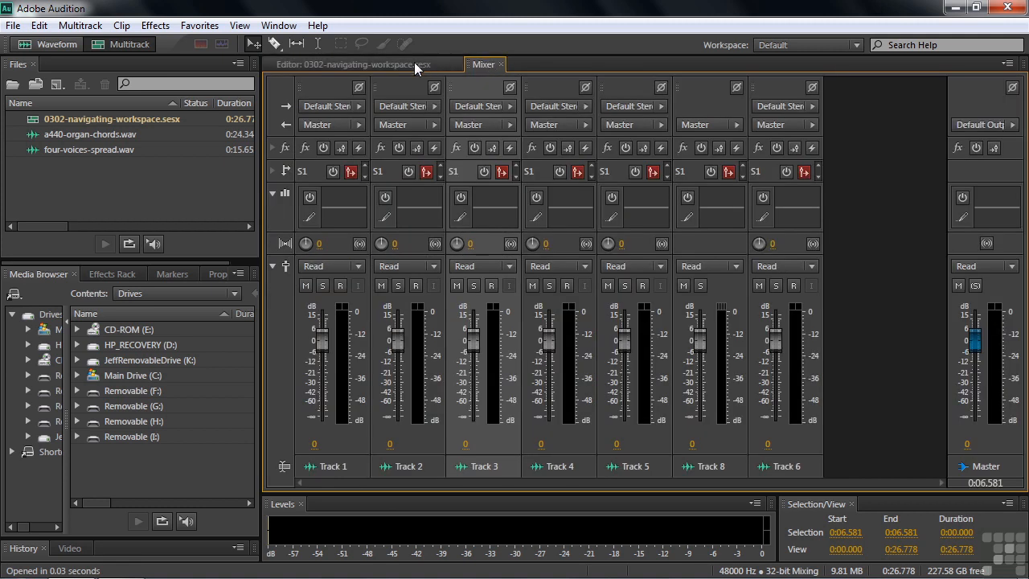
pyautogui.click(351, 64)
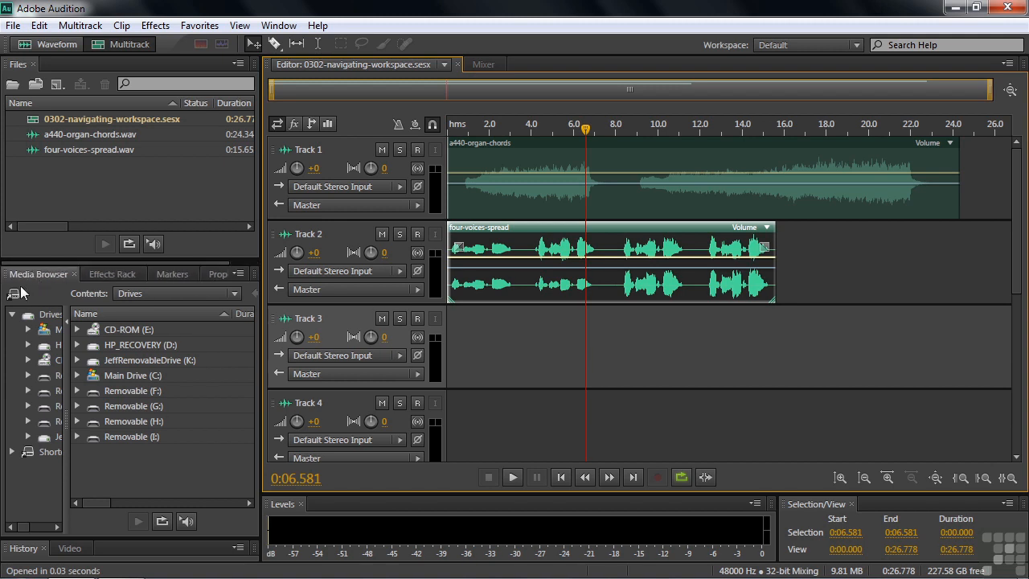
pyautogui.moveTo(61, 270)
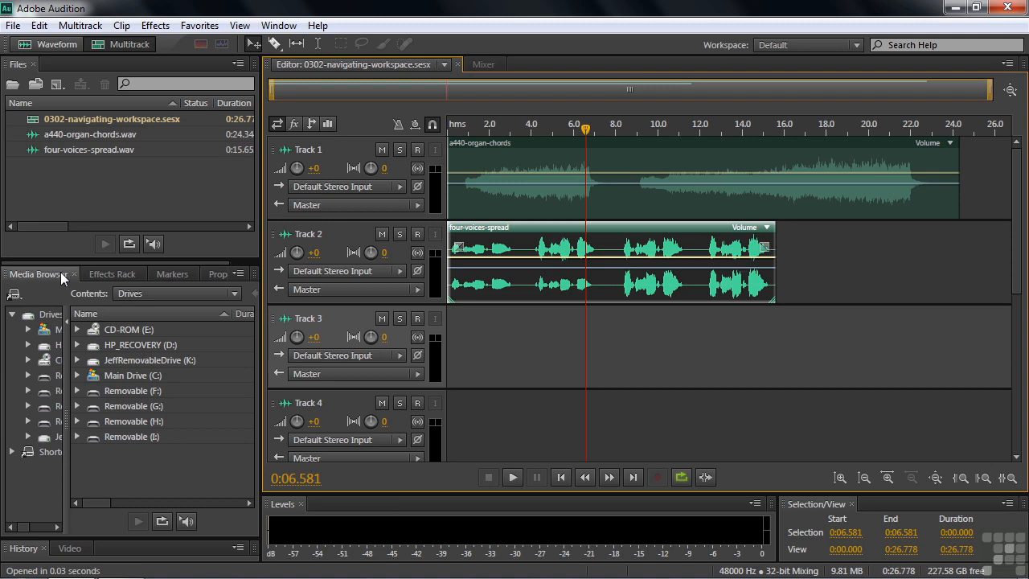
pyautogui.click(172, 273)
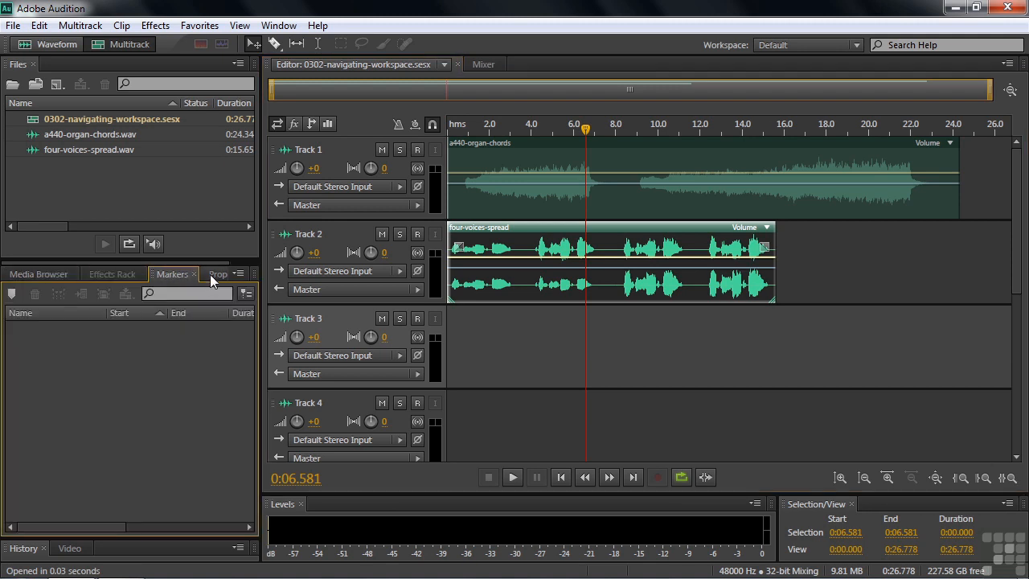
pyautogui.click(38, 273)
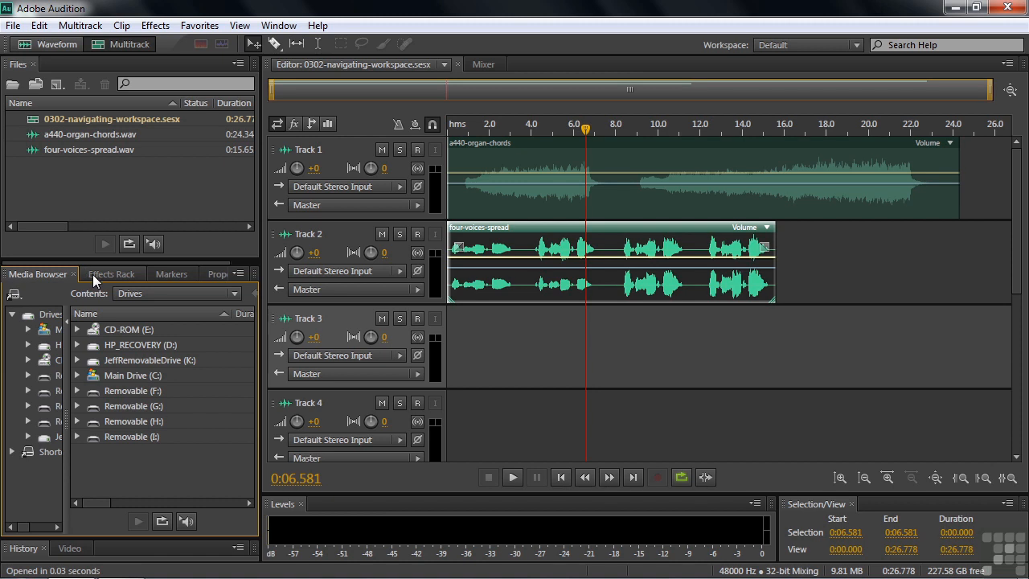
pyautogui.moveTo(81, 208)
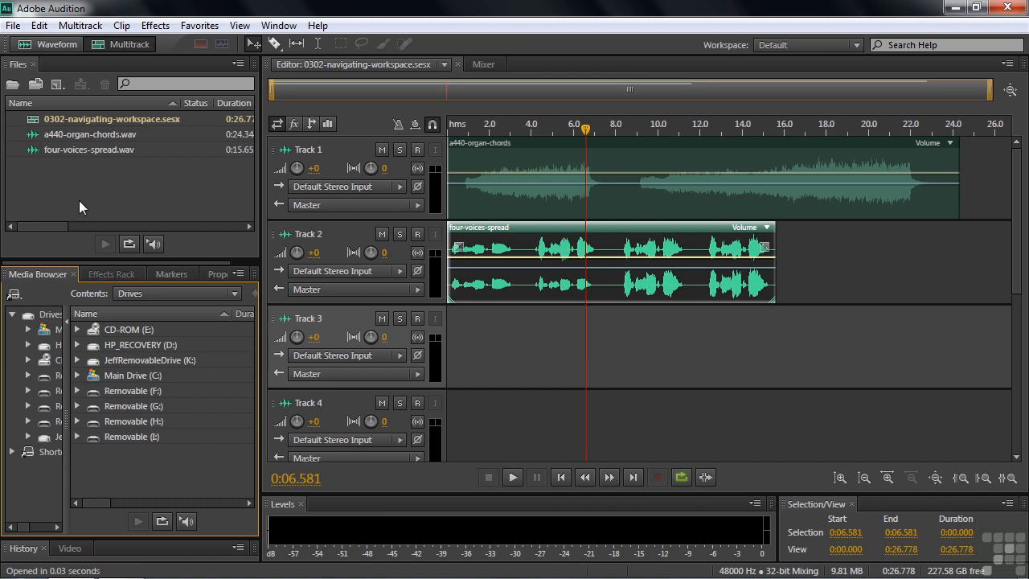
pyautogui.moveTo(67, 185)
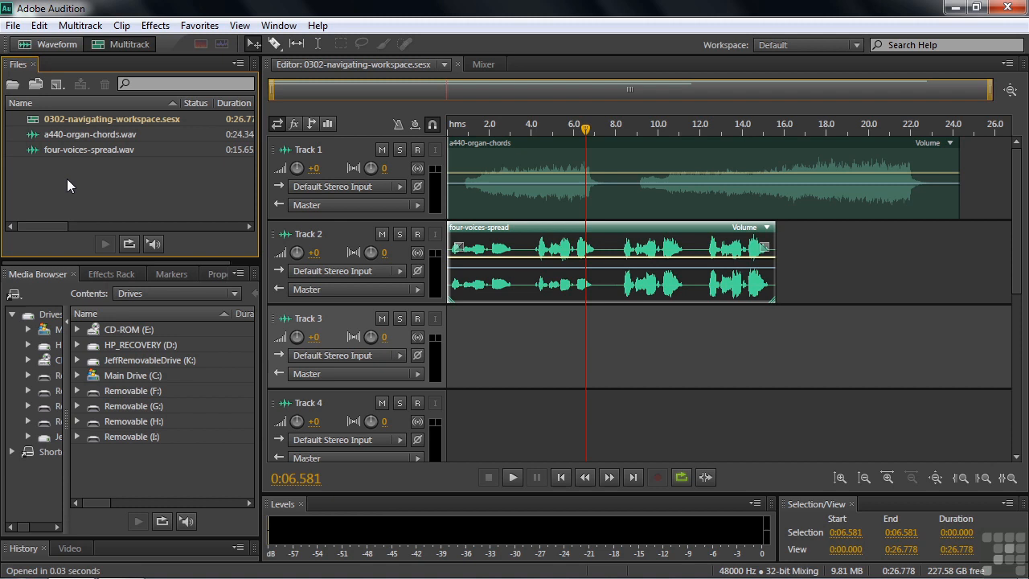
pyautogui.moveTo(366, 119)
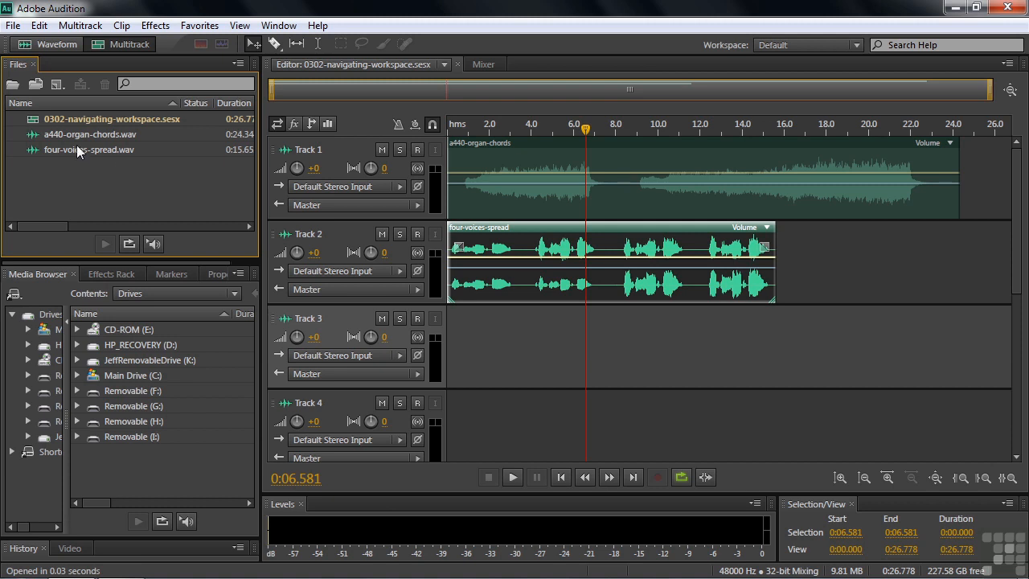
pyautogui.moveTo(73, 153)
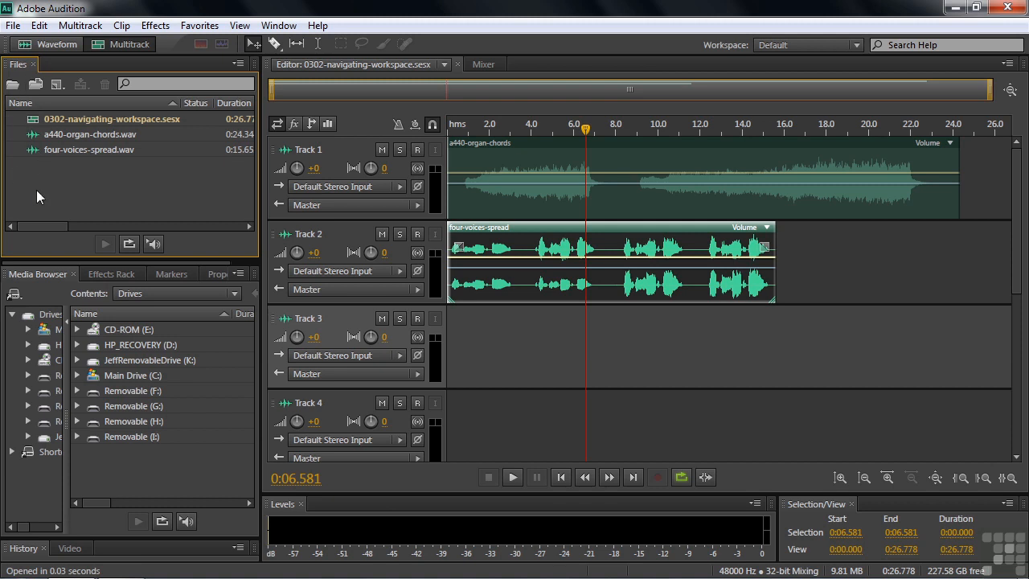
pyautogui.moveTo(183, 175)
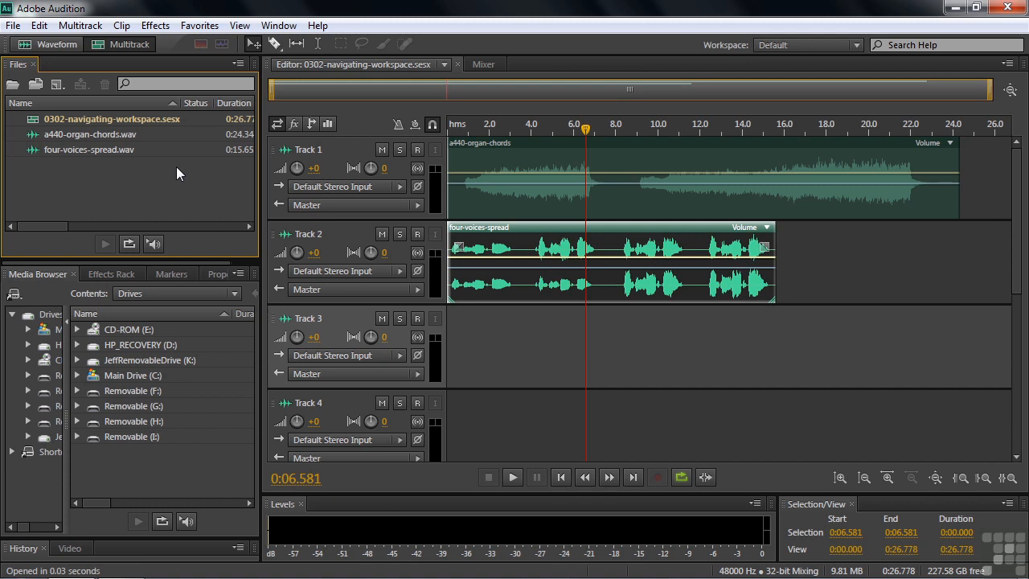
pyautogui.moveTo(142, 189)
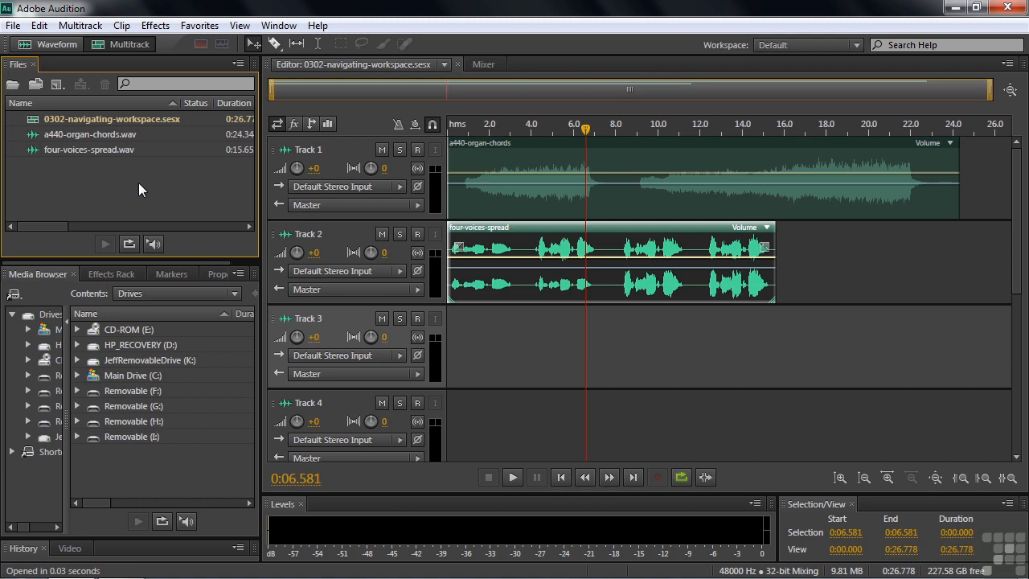
pyautogui.moveTo(88, 180)
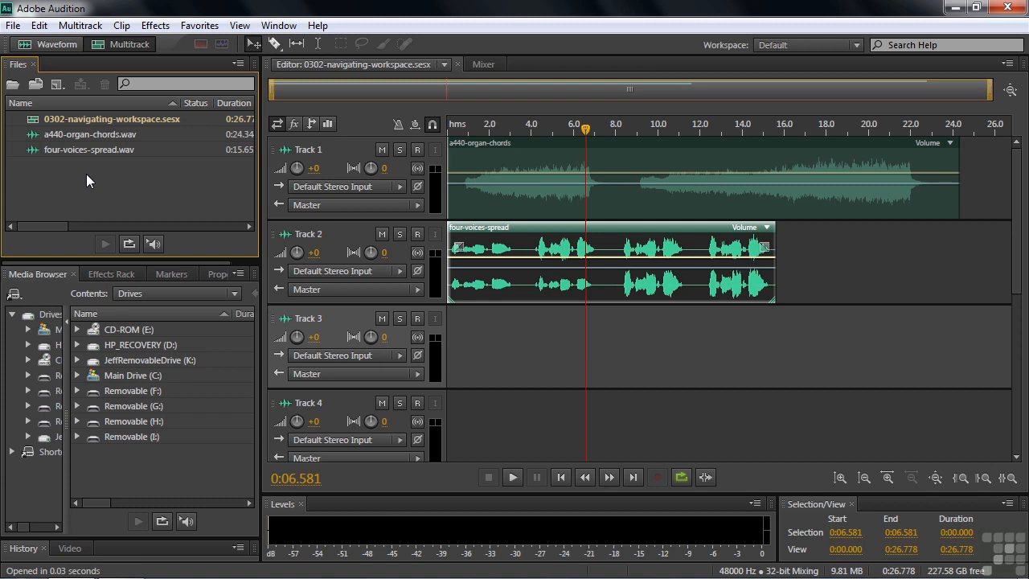
pyautogui.moveTo(526, 355)
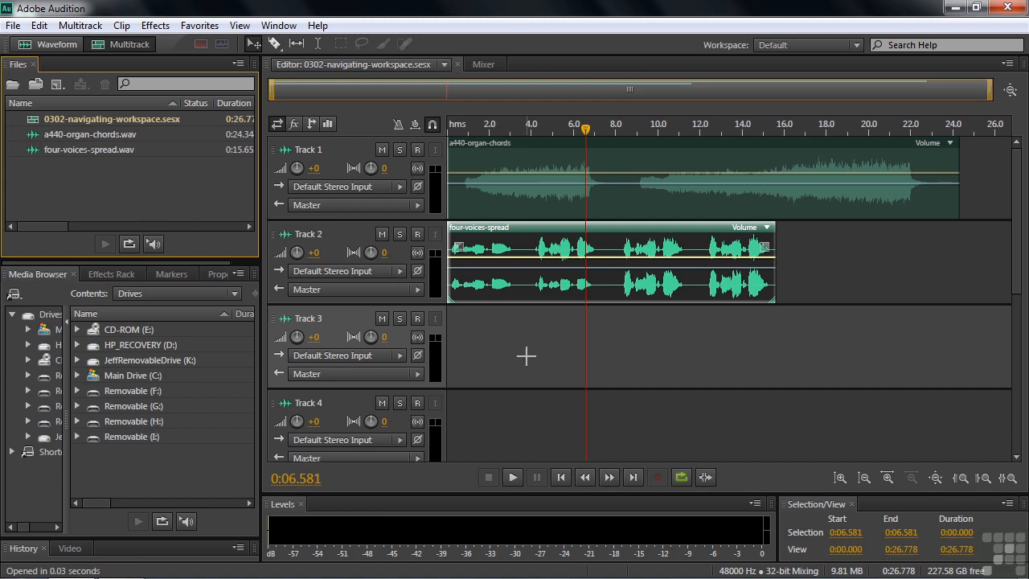
pyautogui.moveTo(521, 360)
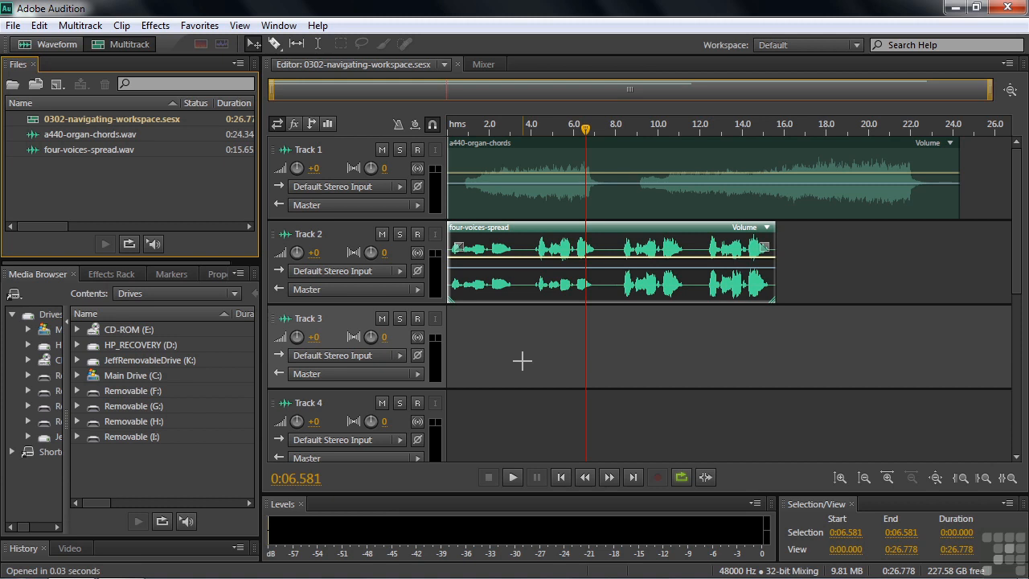
pyautogui.moveTo(548, 360)
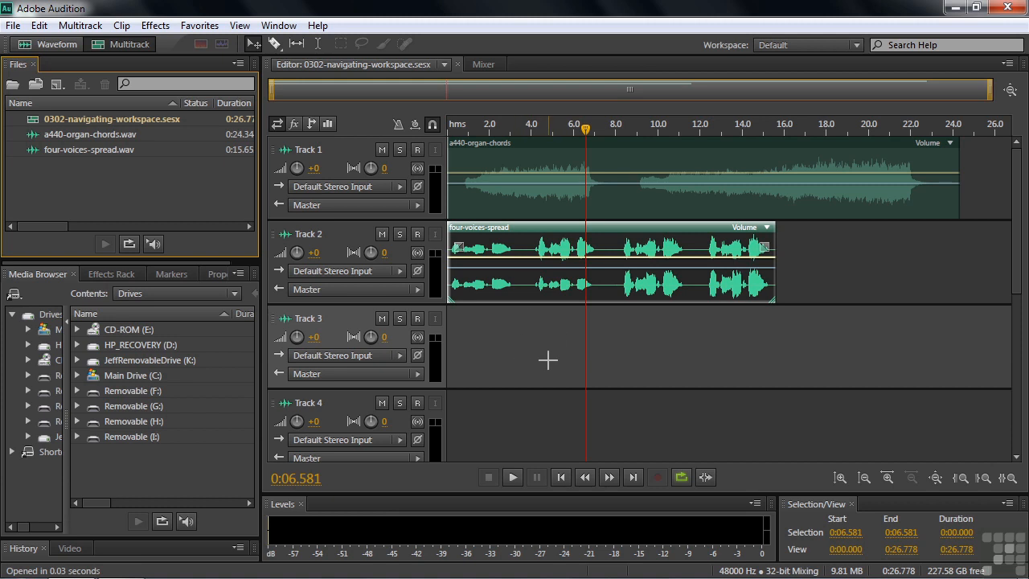
pyautogui.moveTo(129, 45)
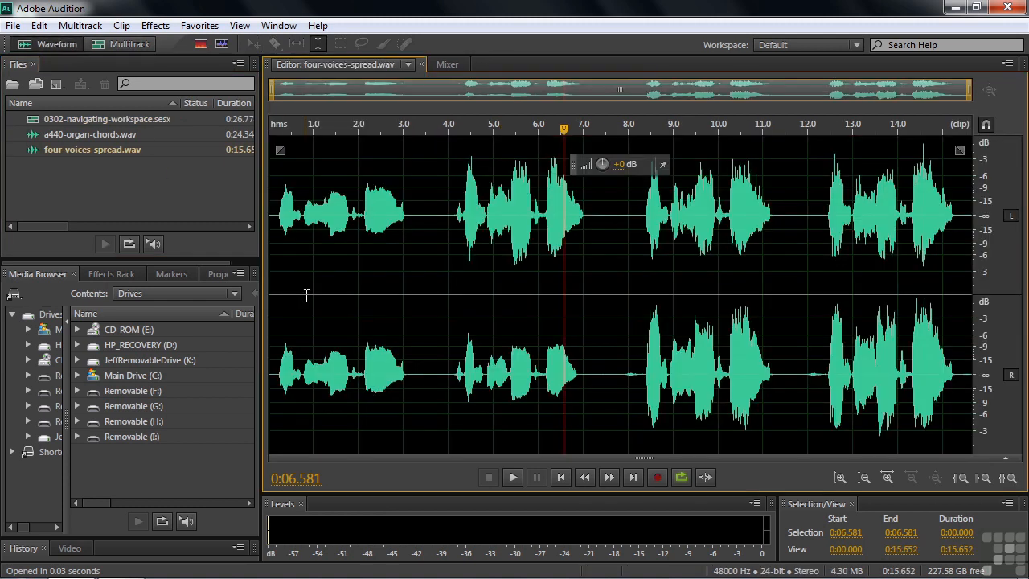
pyautogui.moveTo(331, 306)
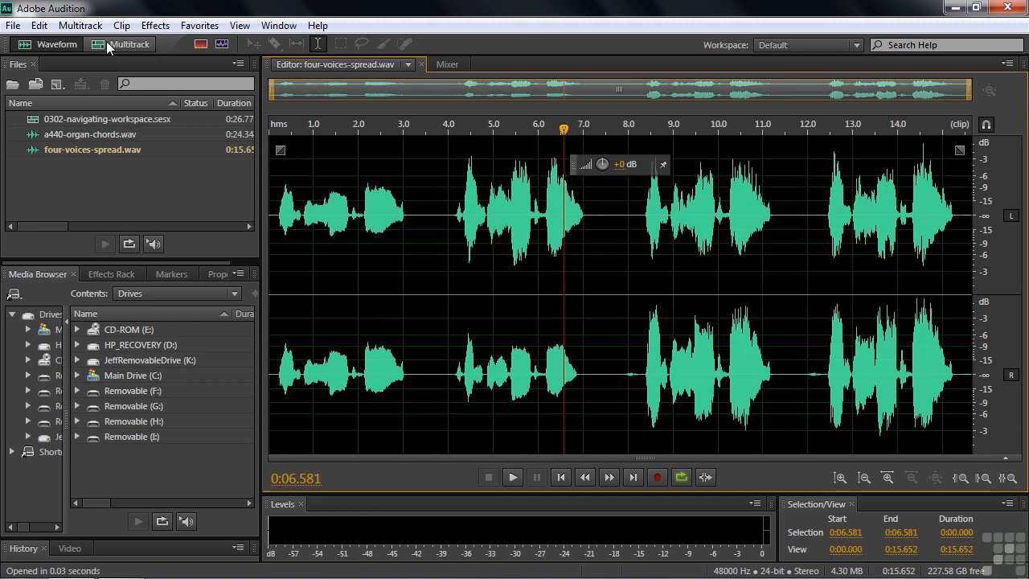
# Step: Return to the multitrack session and open the a440-organ-chords clip in the waveform editor
pyautogui.click(129, 45)
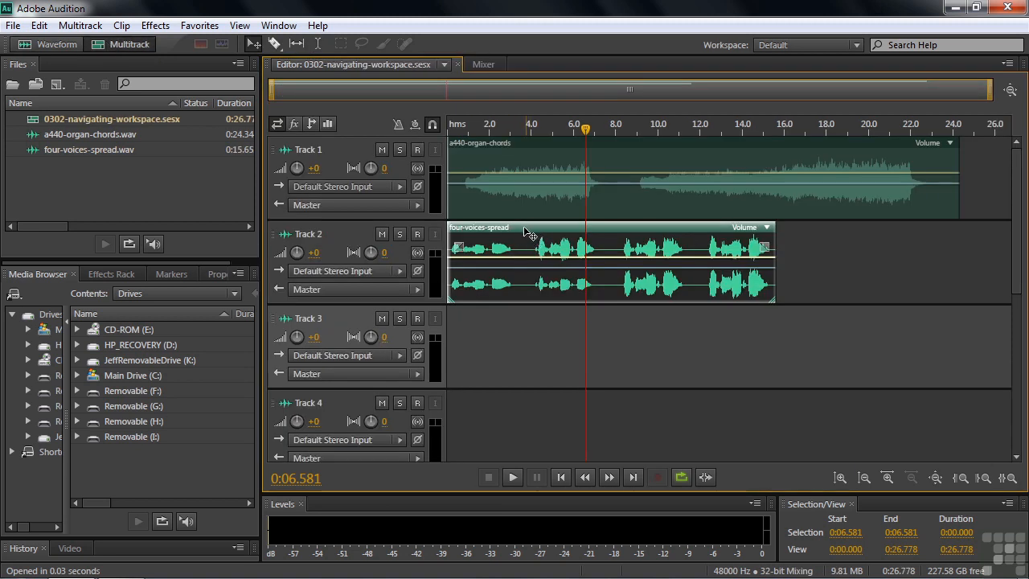
pyautogui.moveTo(545, 152)
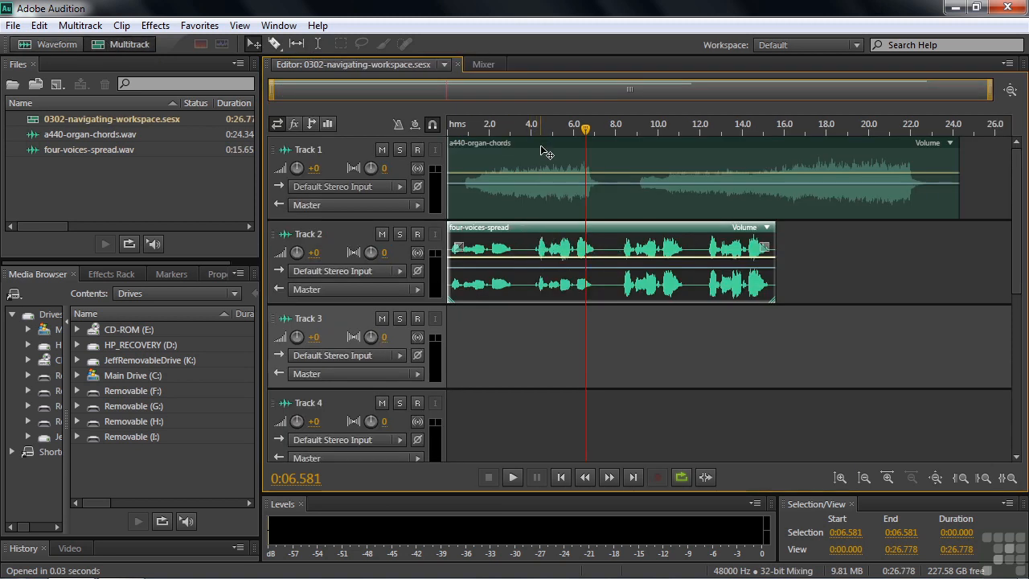
pyautogui.click(707, 177)
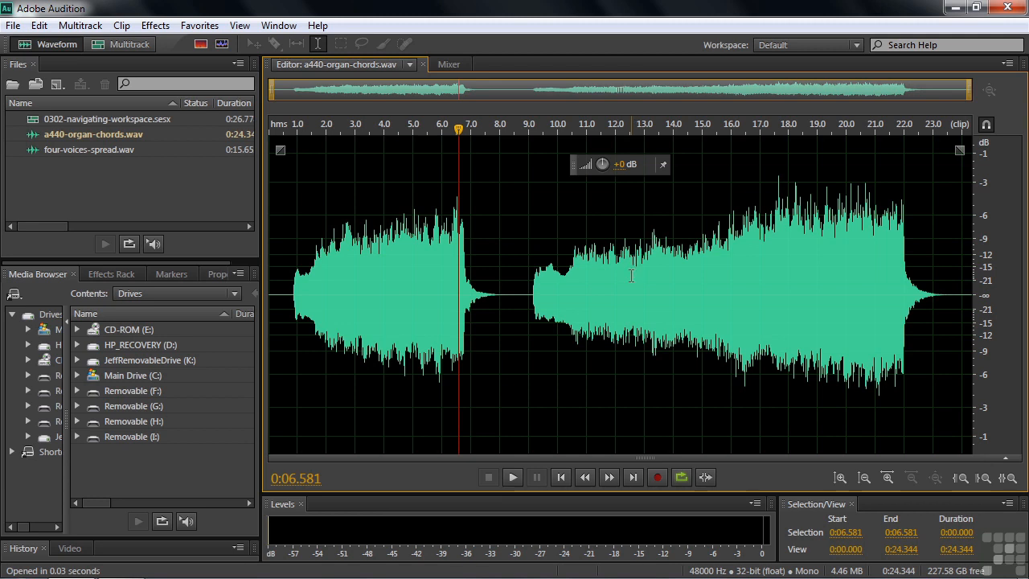
pyautogui.moveTo(441, 202)
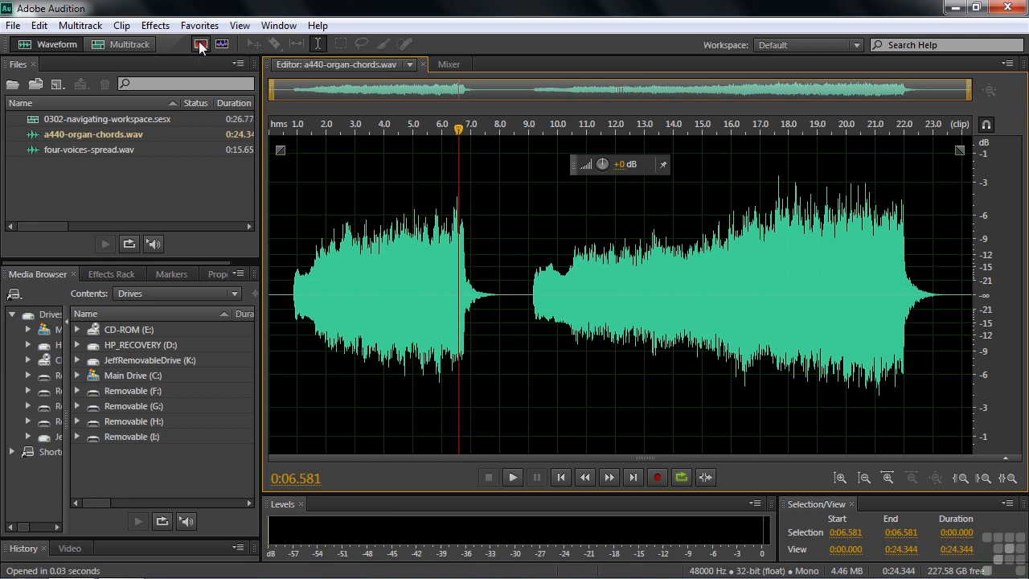
pyautogui.click(222, 43)
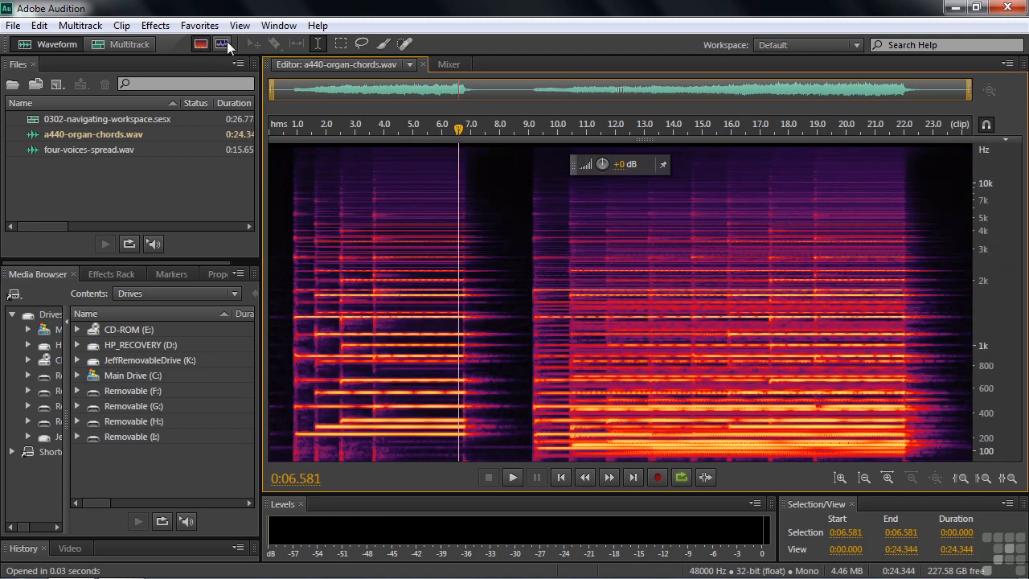
pyautogui.moveTo(222, 45)
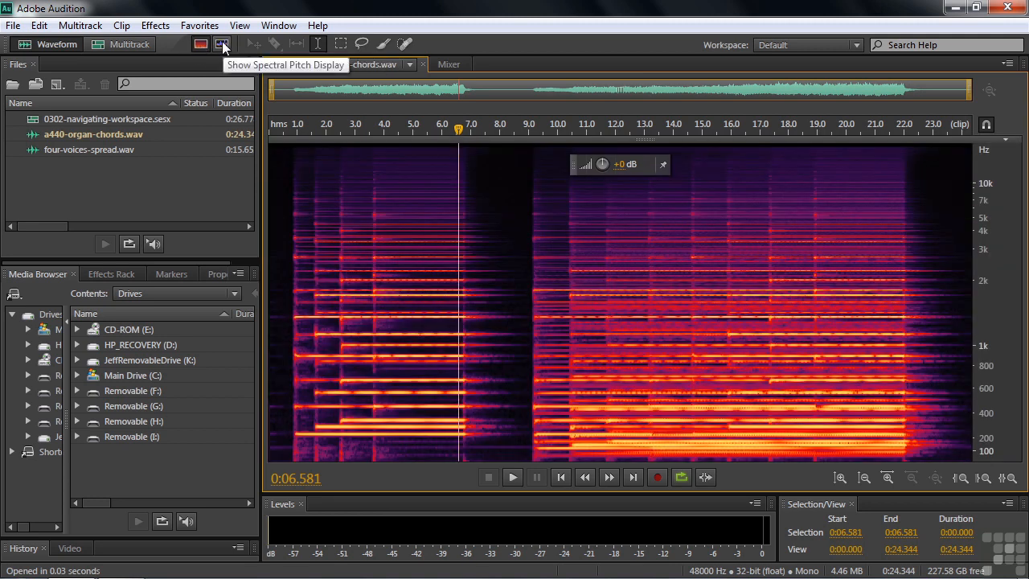
pyautogui.click(222, 45)
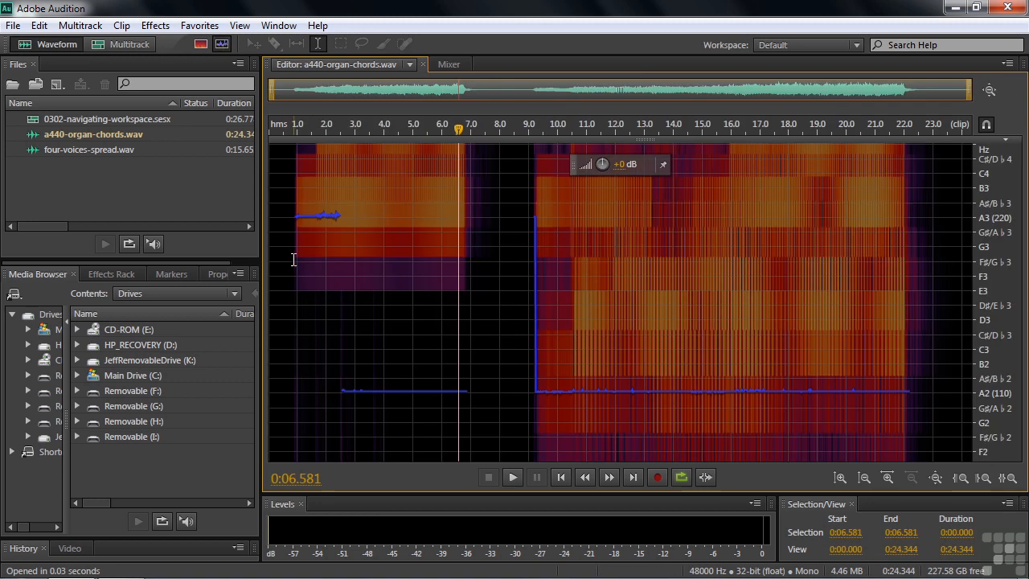
pyautogui.click(121, 45)
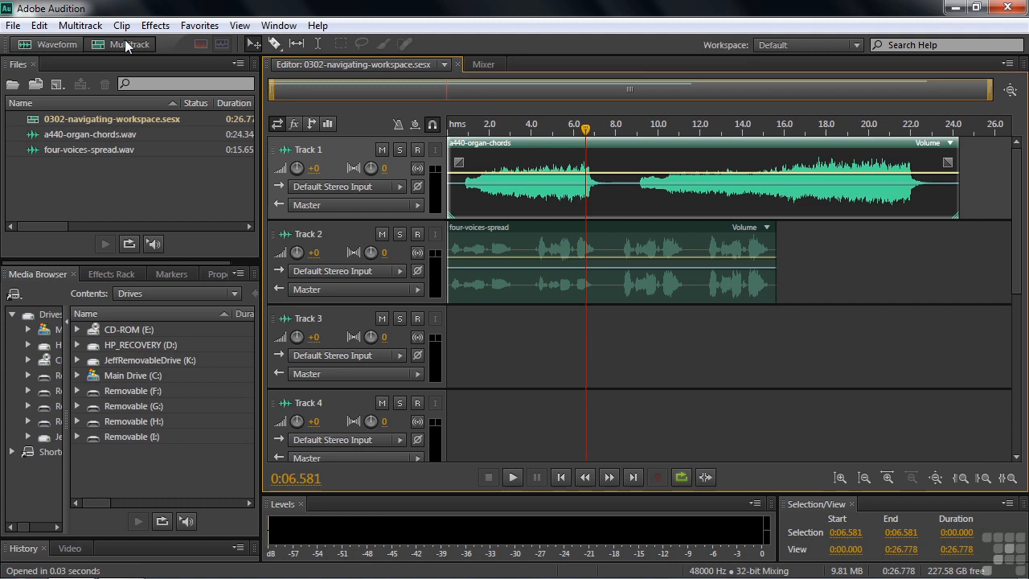
pyautogui.click(58, 45)
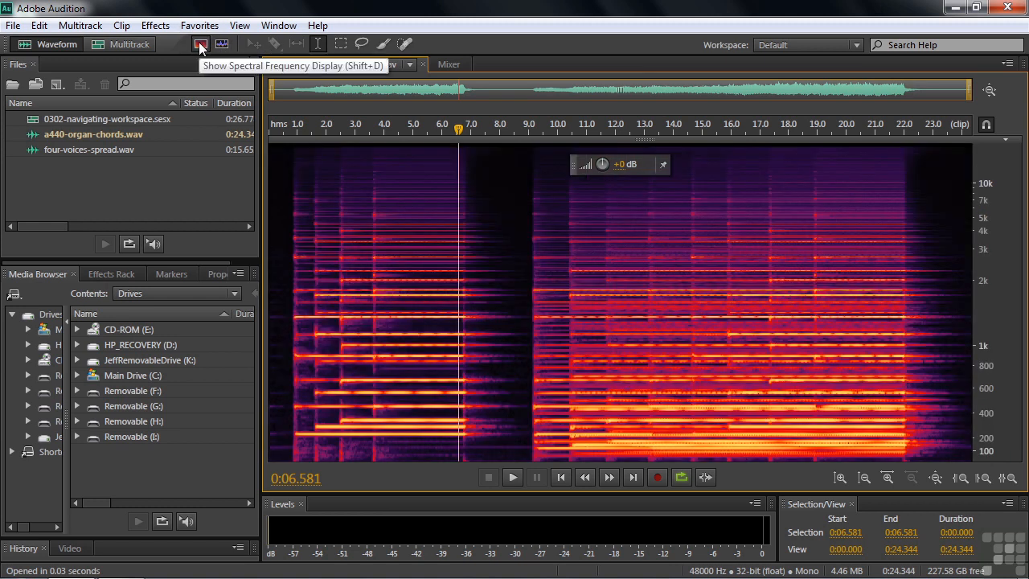
pyautogui.click(199, 43)
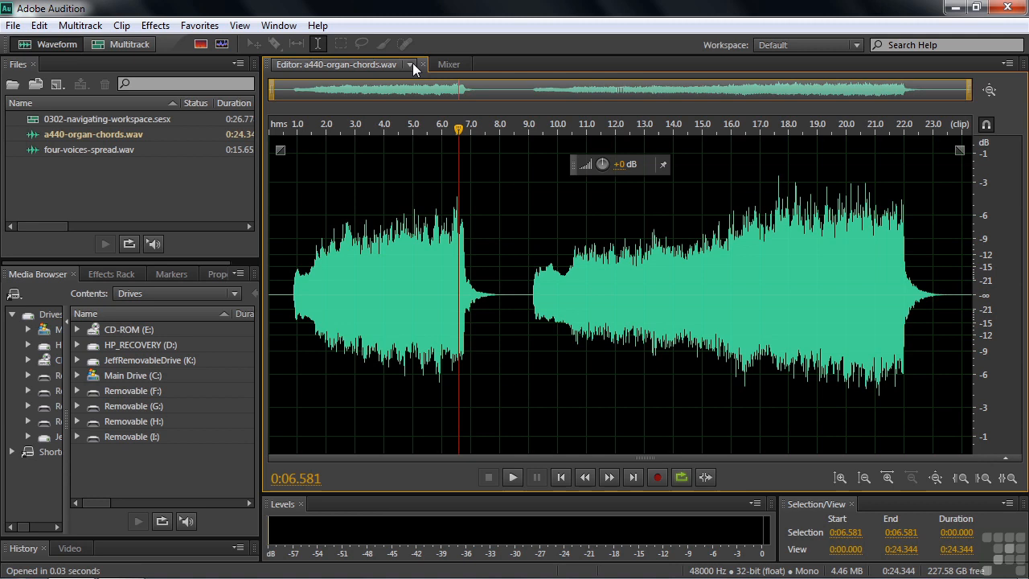
# Step: Switch the editor back to 0302-navigating-workspace.sesx via the open-files list
pyautogui.click(408, 64)
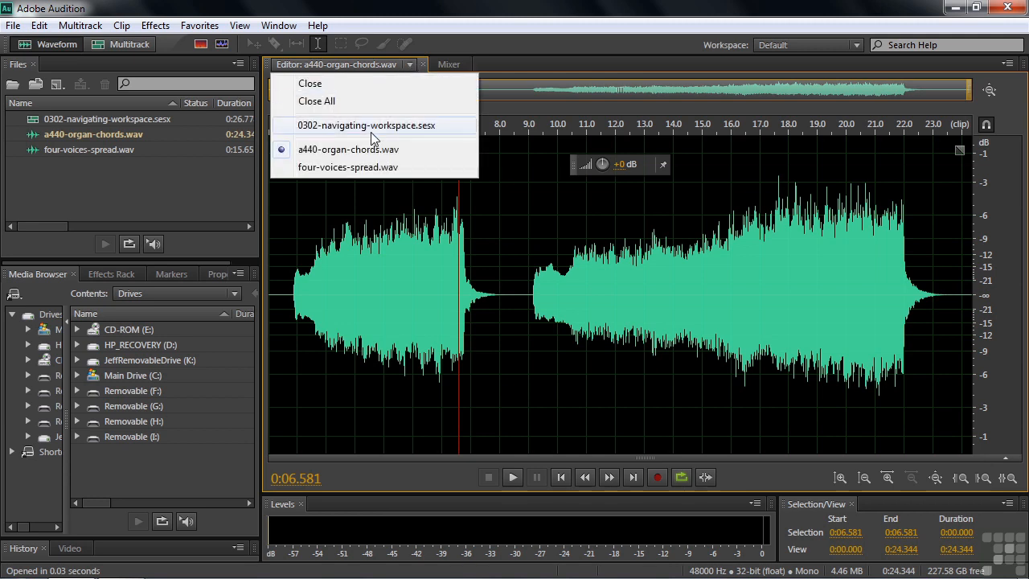
pyautogui.moveTo(312, 121)
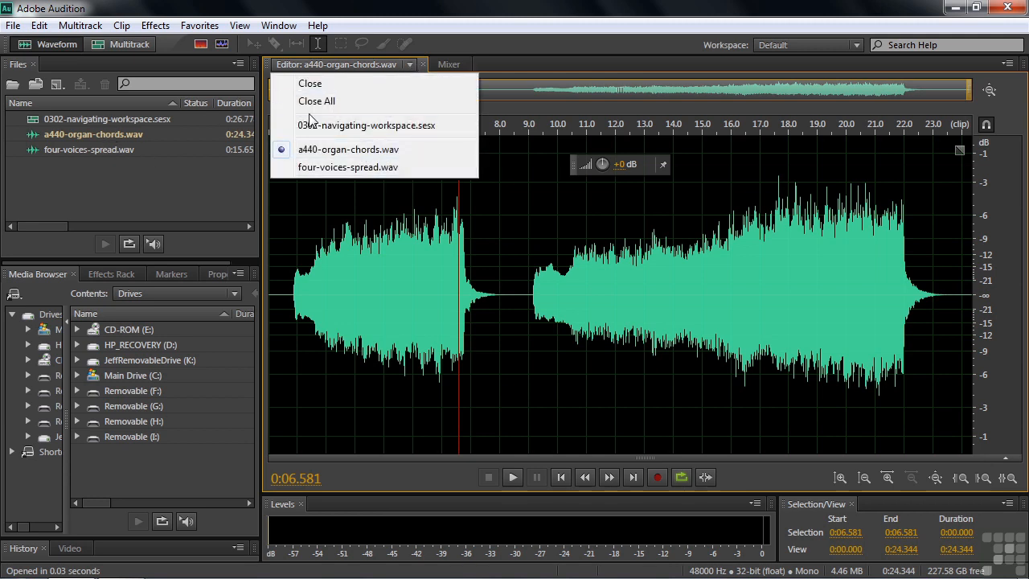
pyautogui.moveTo(366, 125)
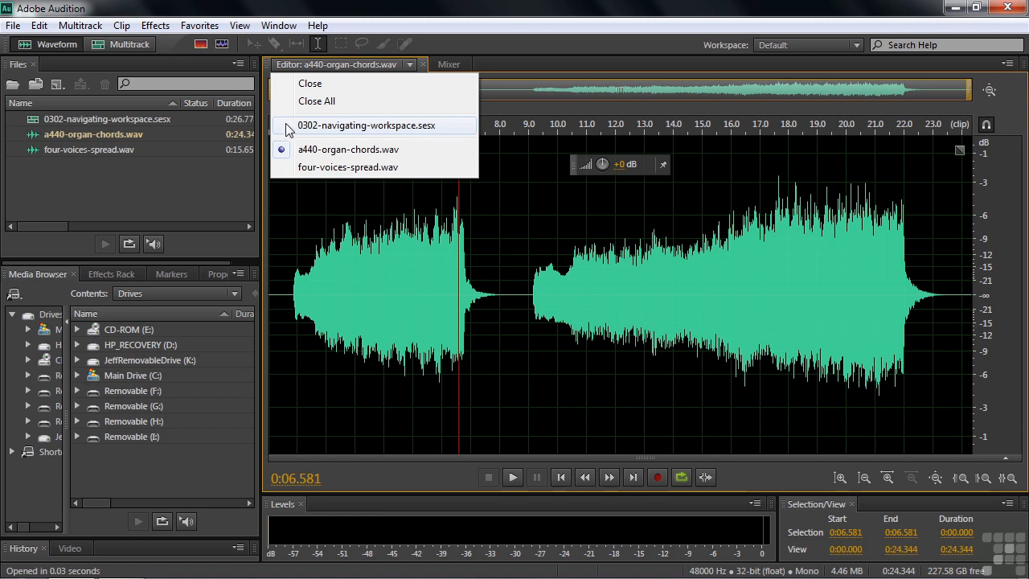
pyautogui.moveTo(465, 143)
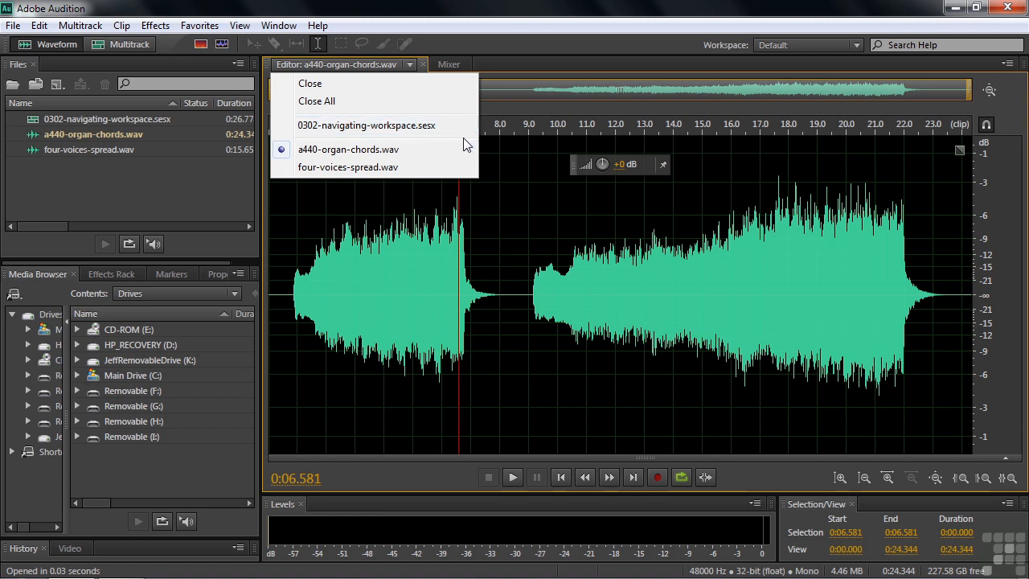
pyautogui.moveTo(459, 119)
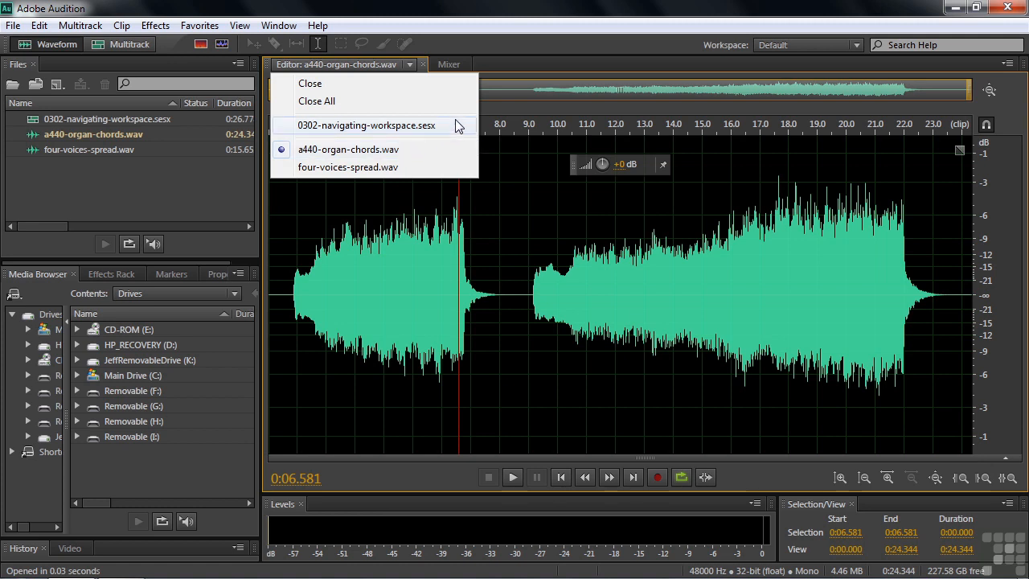
pyautogui.click(367, 125)
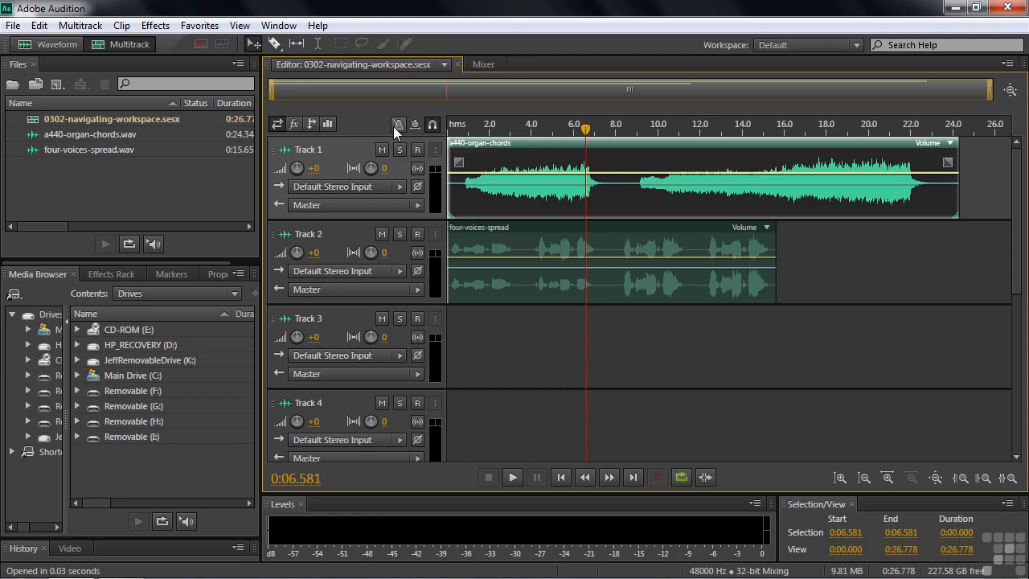
pyautogui.moveTo(271, 247)
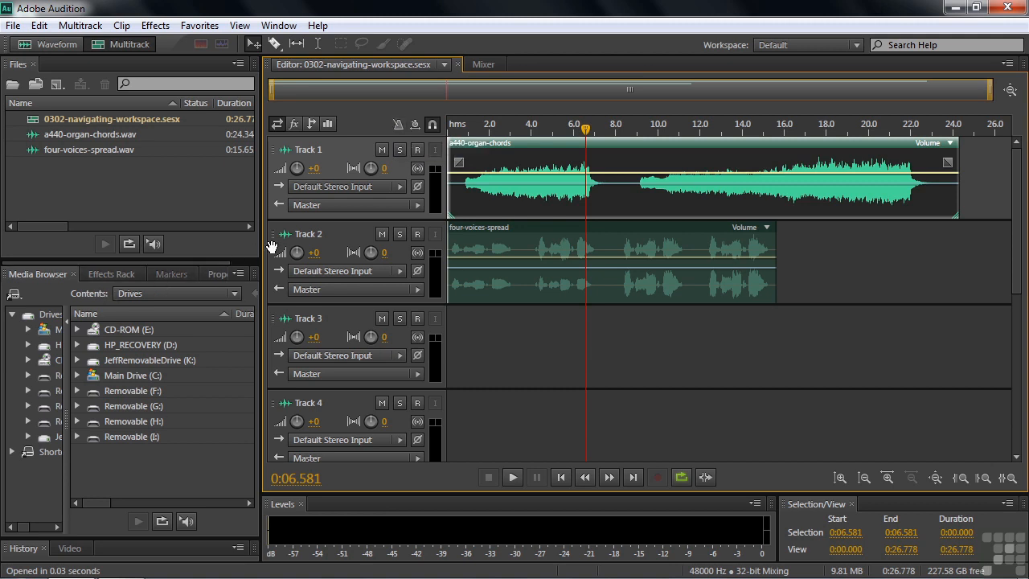
pyautogui.moveTo(569, 330)
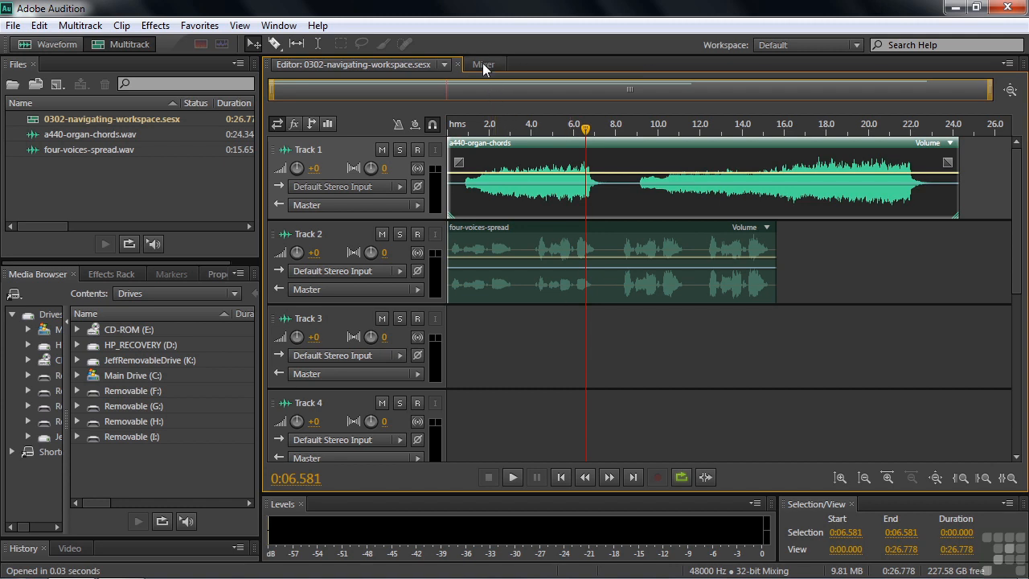
# Step: Show the Track 1 Effects Rack, glance at the Markers list, then return to the Effects Rack
pyautogui.click(482, 64)
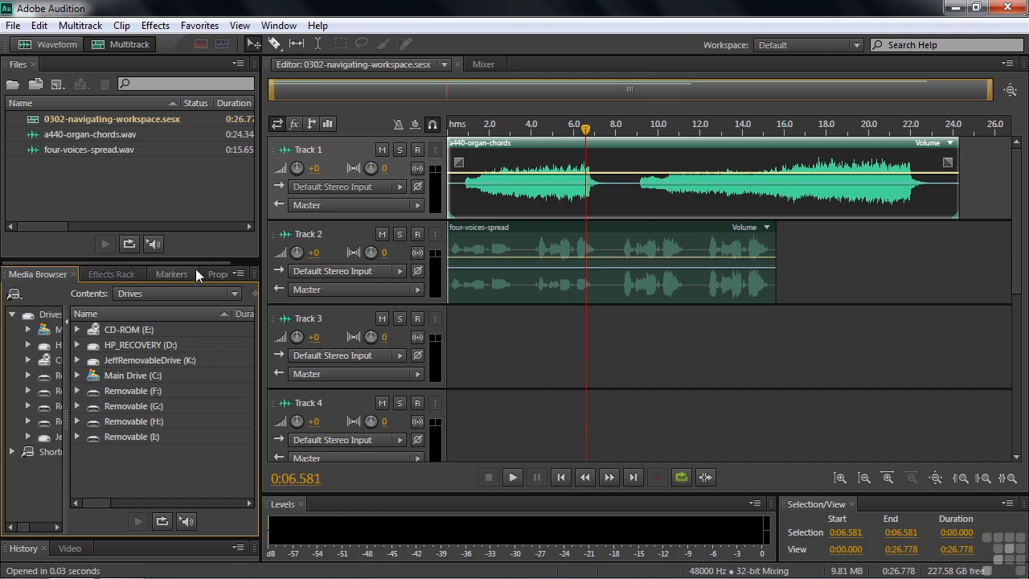
pyautogui.moveTo(206, 270)
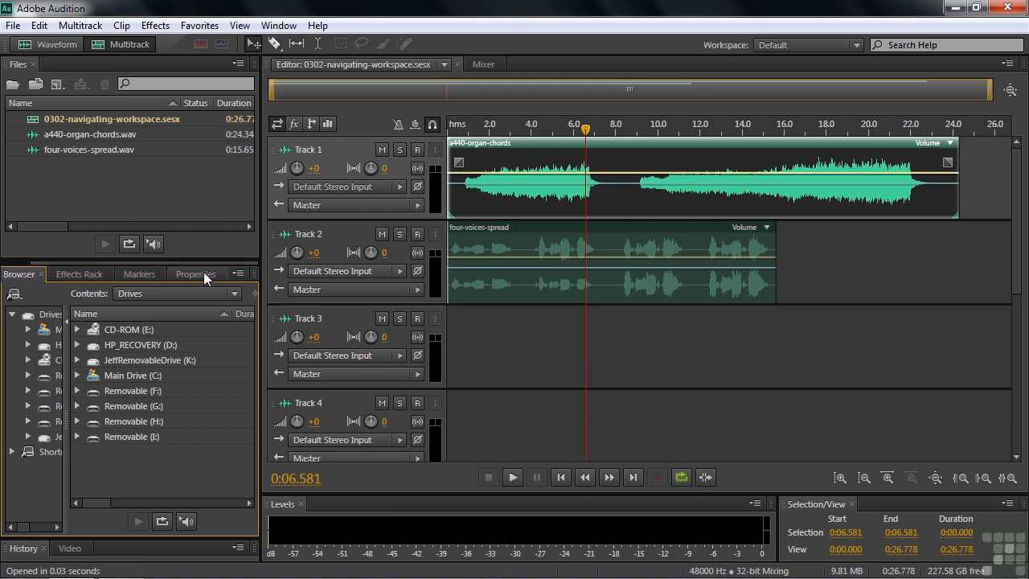
pyautogui.click(79, 274)
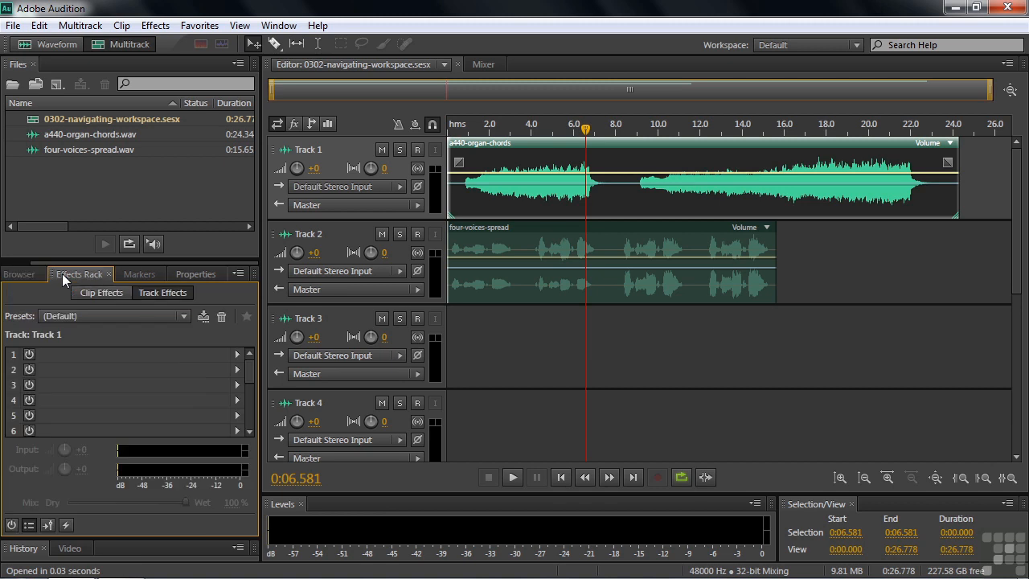
pyautogui.moveTo(128, 259)
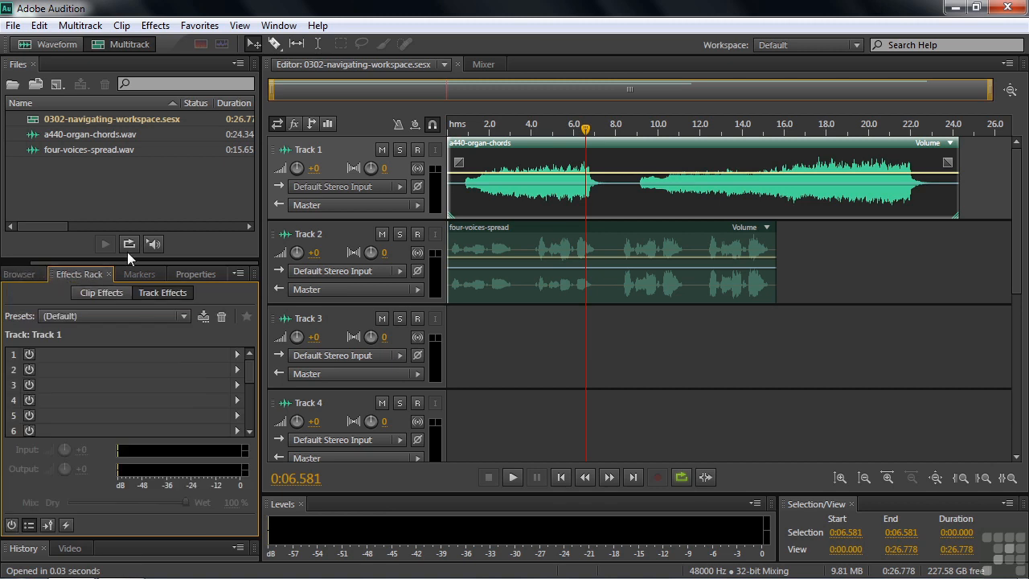
pyautogui.click(138, 273)
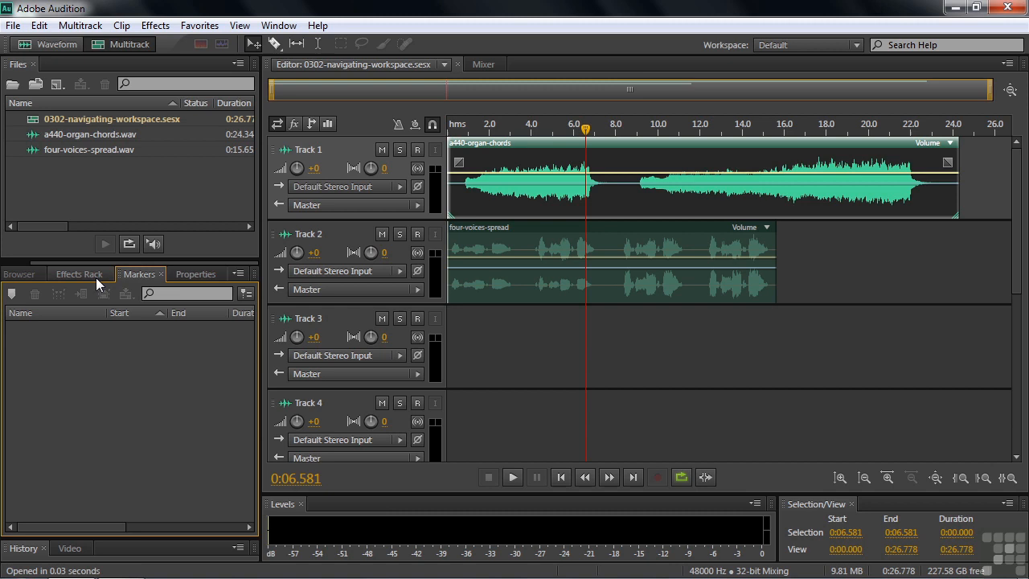
pyautogui.click(78, 274)
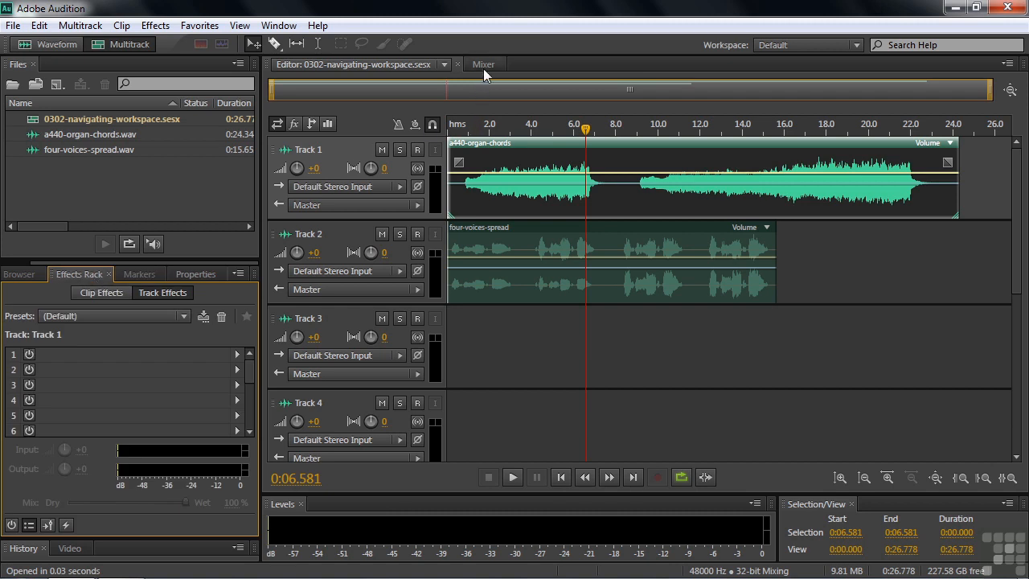
pyautogui.click(482, 64)
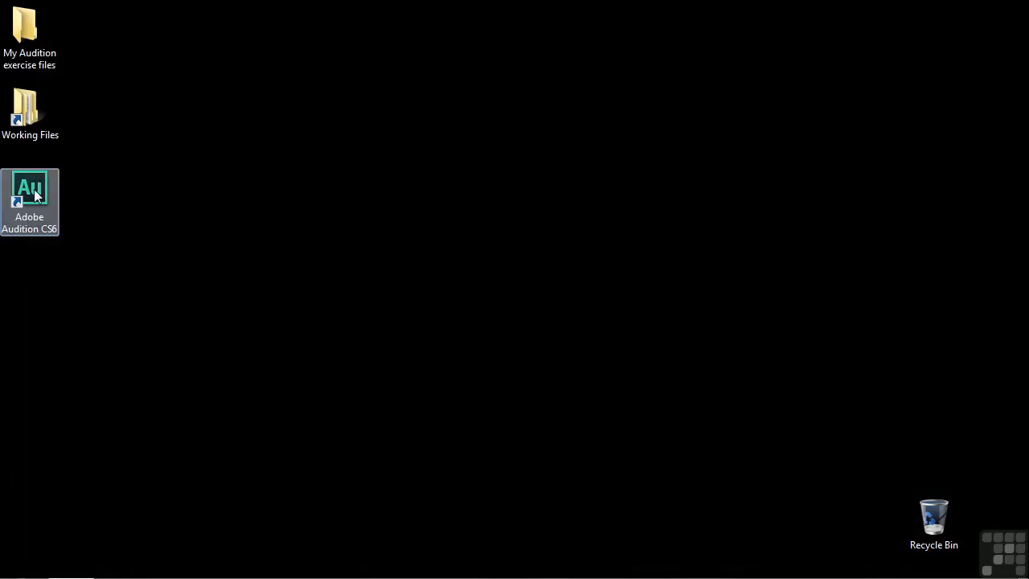
# Step: Launch Adobe Audition CS6 from its desktop shortcut into an empty workspace
pyautogui.doubleClick(29, 201)
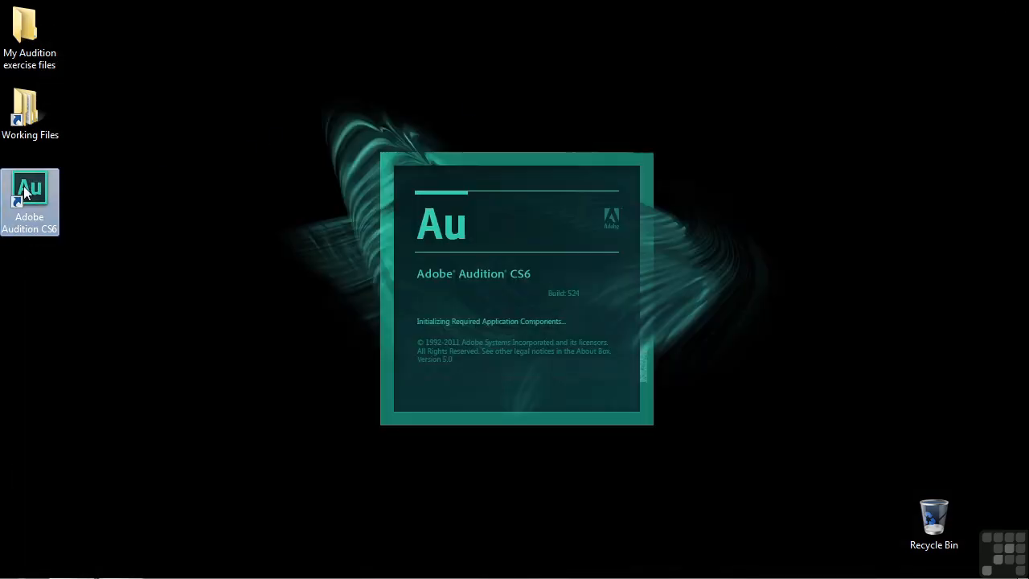
pyautogui.doubleClick(29, 186)
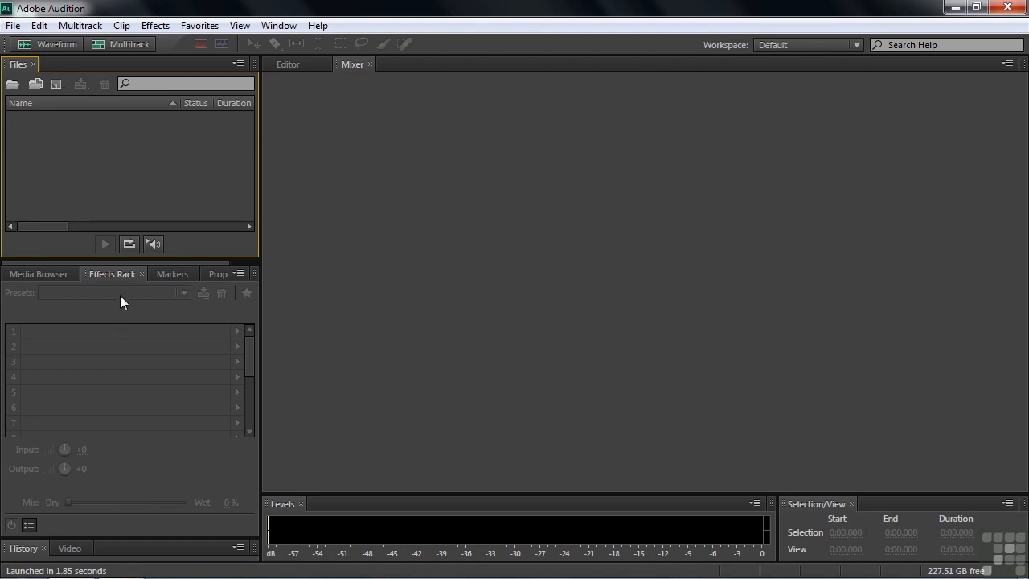
pyautogui.moveTo(397, 190)
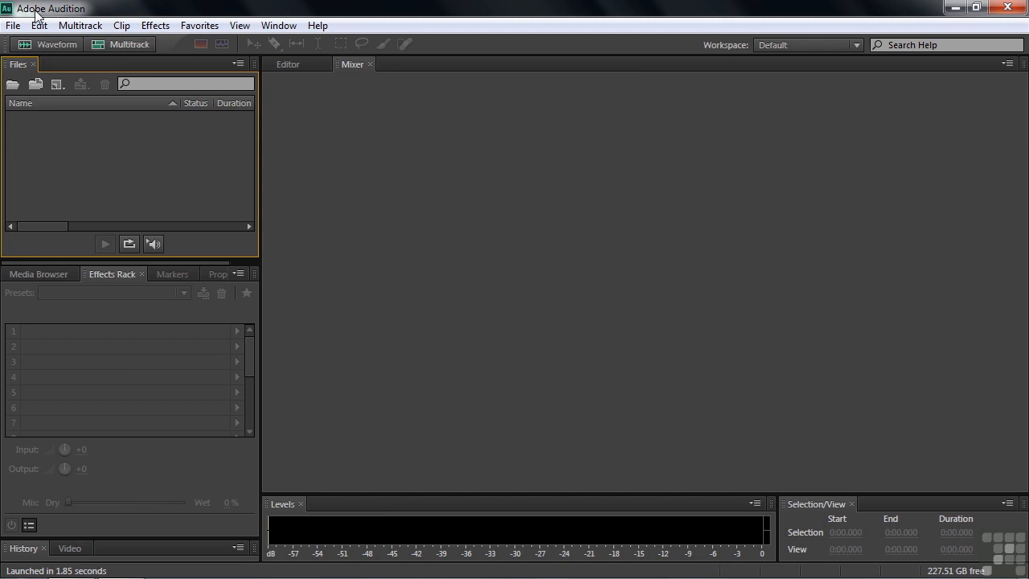
# Step: Reopen 0302-navigating-workspace.sesx from the recent files so the Mixer shows its tracks
pyautogui.click(13, 26)
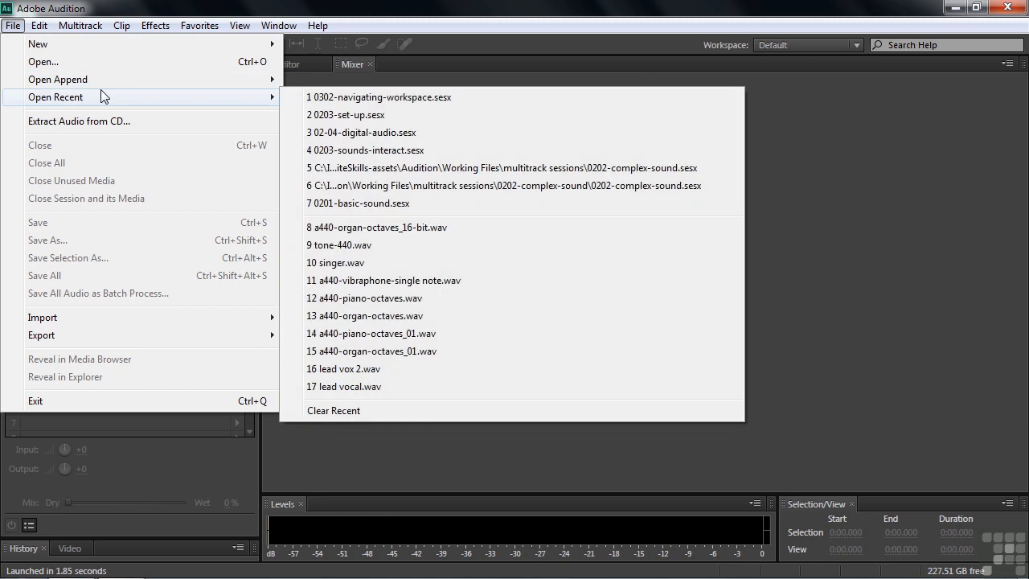
pyautogui.click(383, 97)
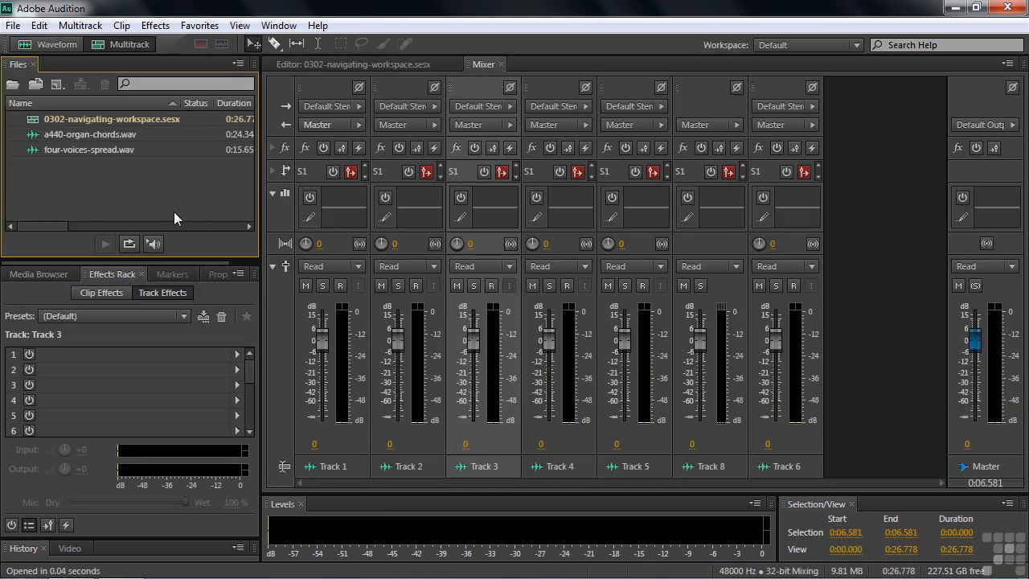
pyautogui.moveTo(173, 222)
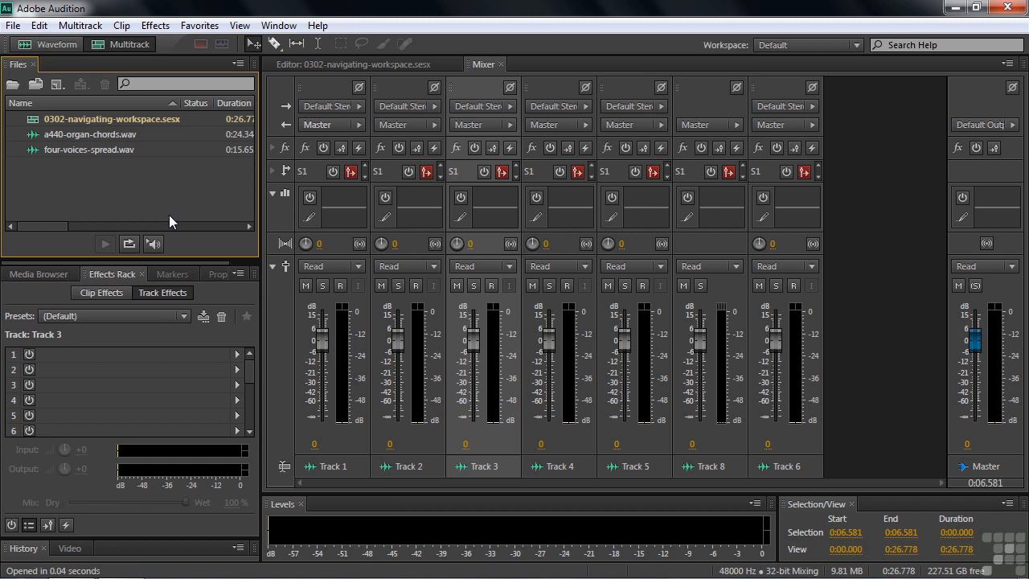
pyautogui.moveTo(688, 45)
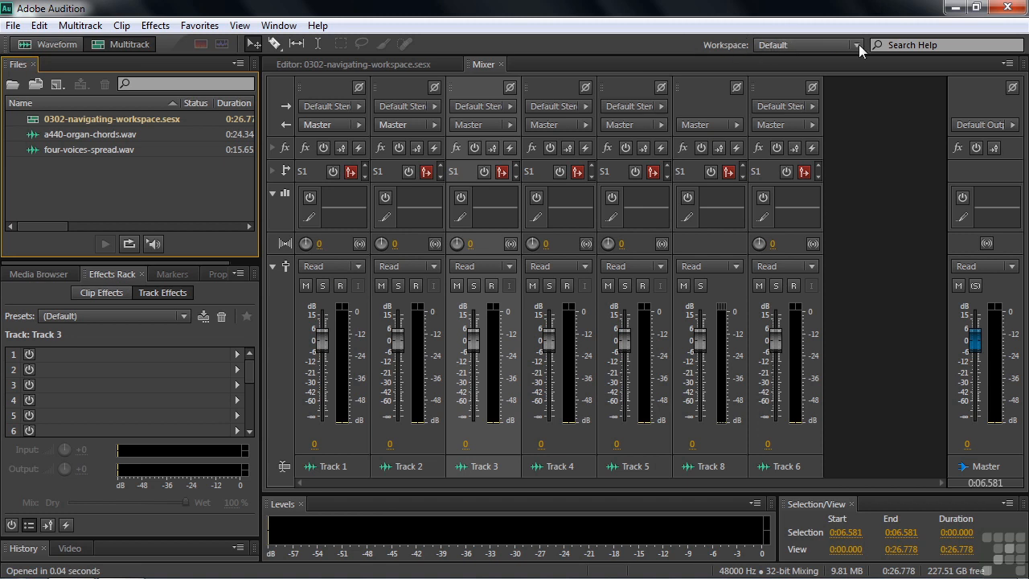
pyautogui.moveTo(794, 48)
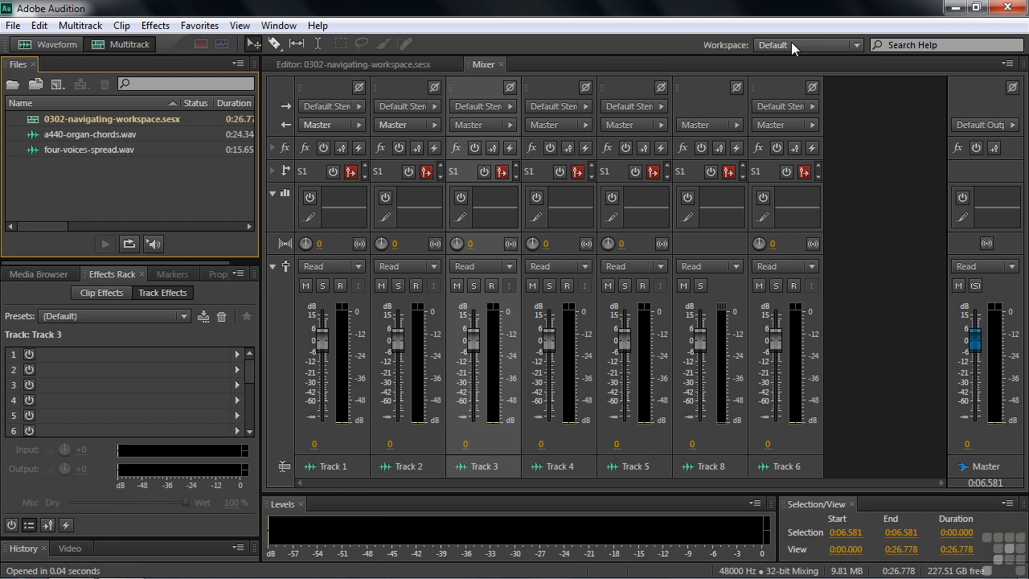
pyautogui.moveTo(858, 50)
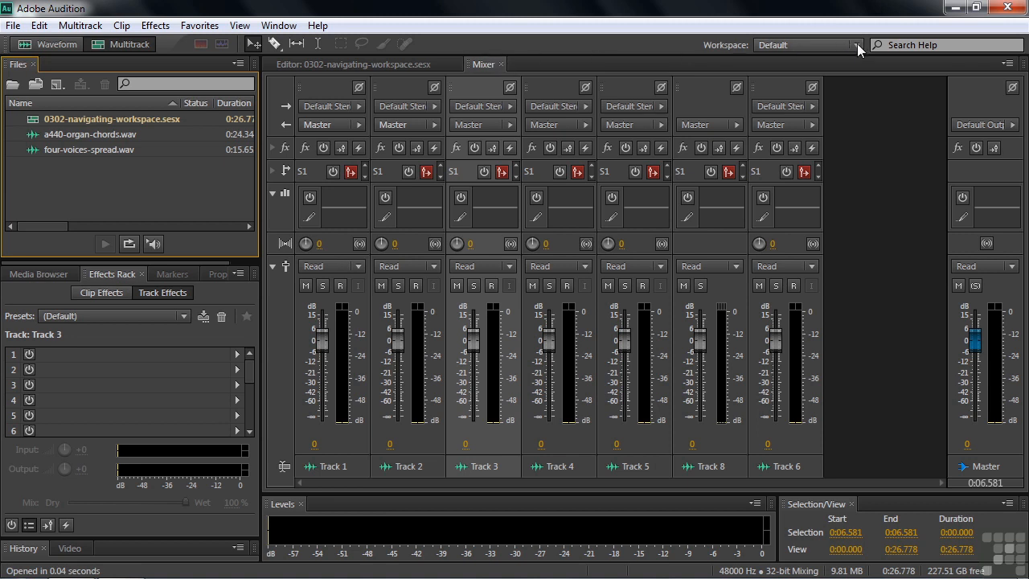
# Step: Reset the Default workspace to its original layout and confirm
pyautogui.click(855, 45)
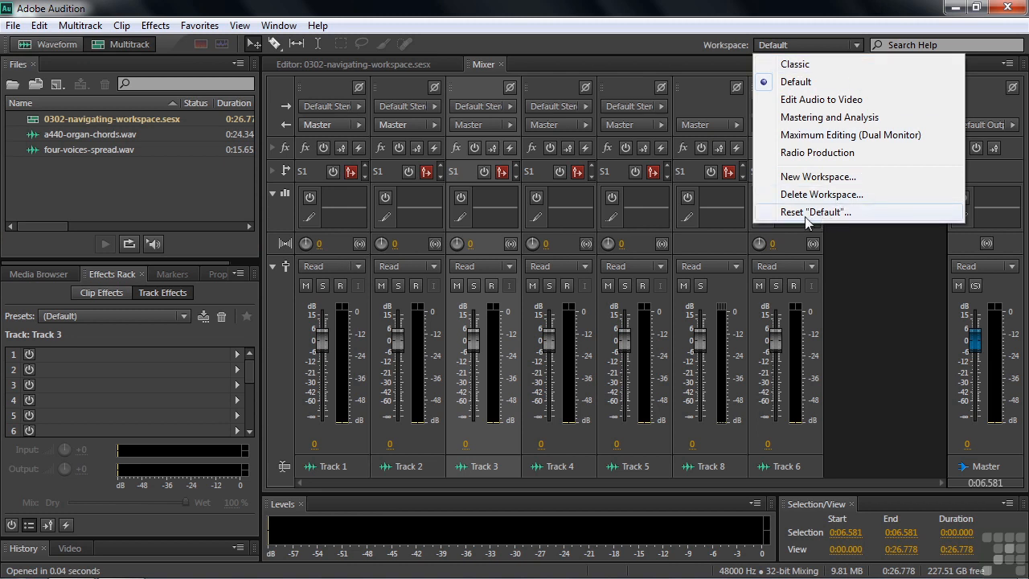
pyautogui.moveTo(800, 217)
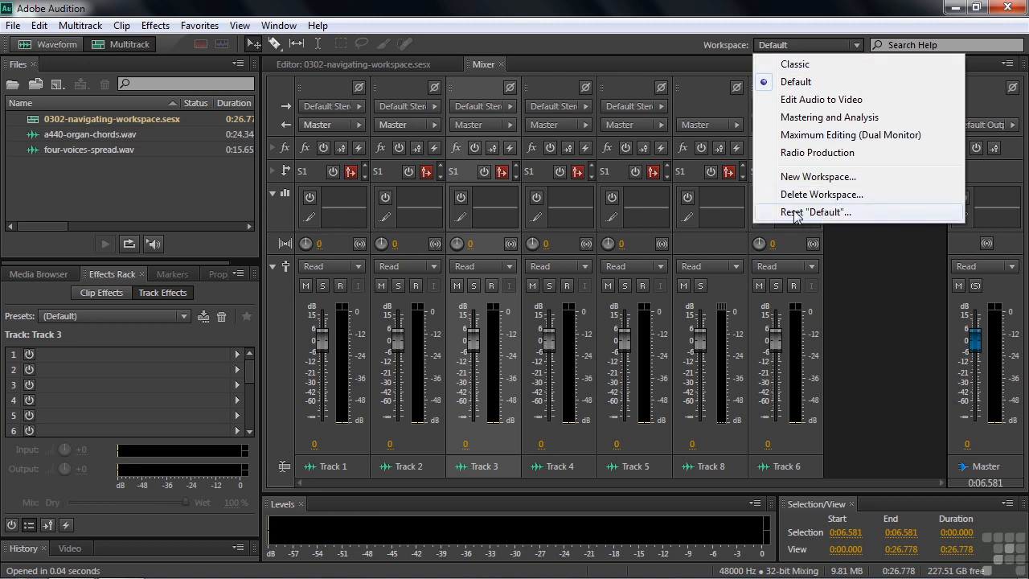
pyautogui.moveTo(844, 217)
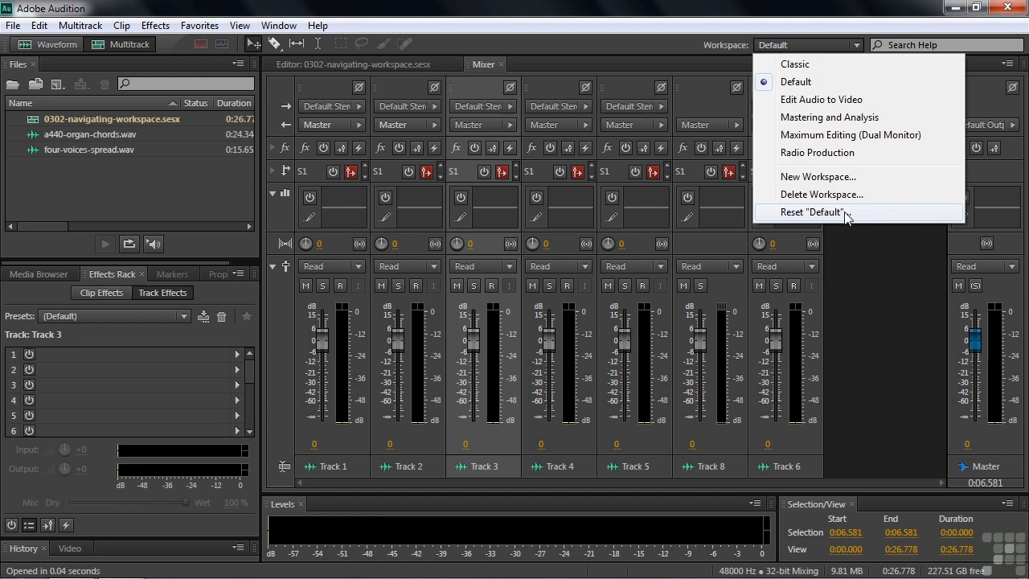
pyautogui.click(810, 212)
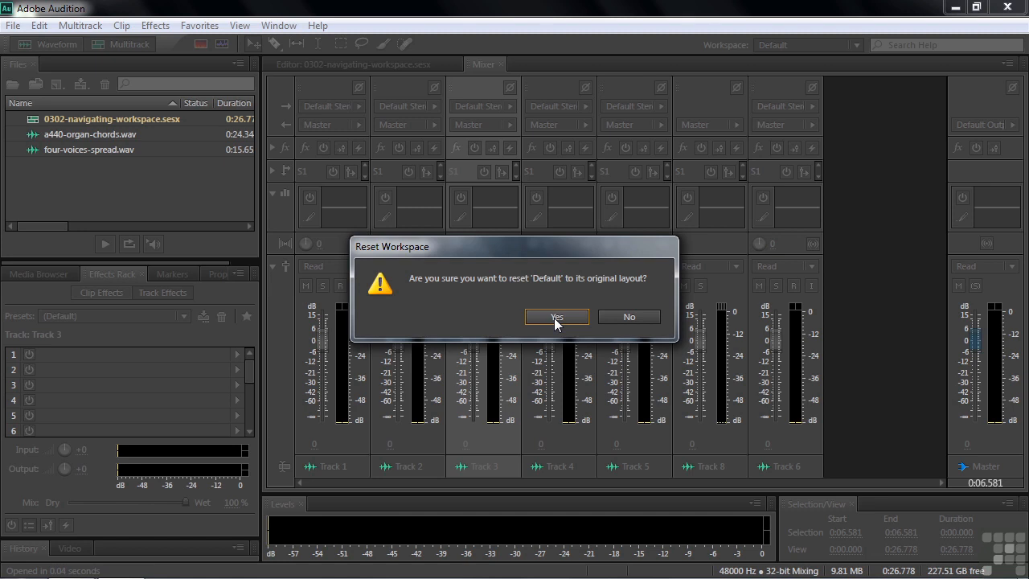
pyautogui.click(556, 315)
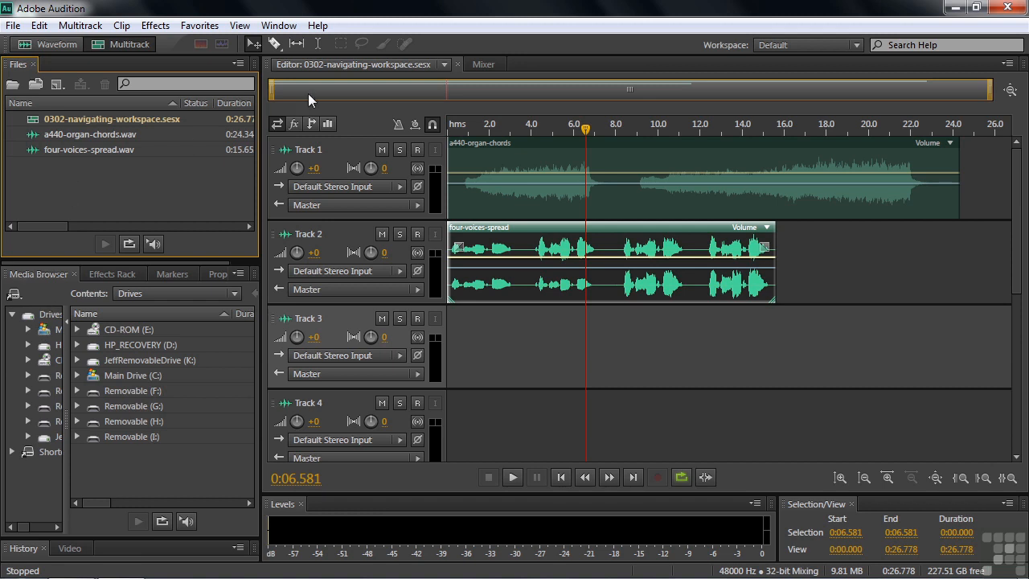
pyautogui.moveTo(339, 113)
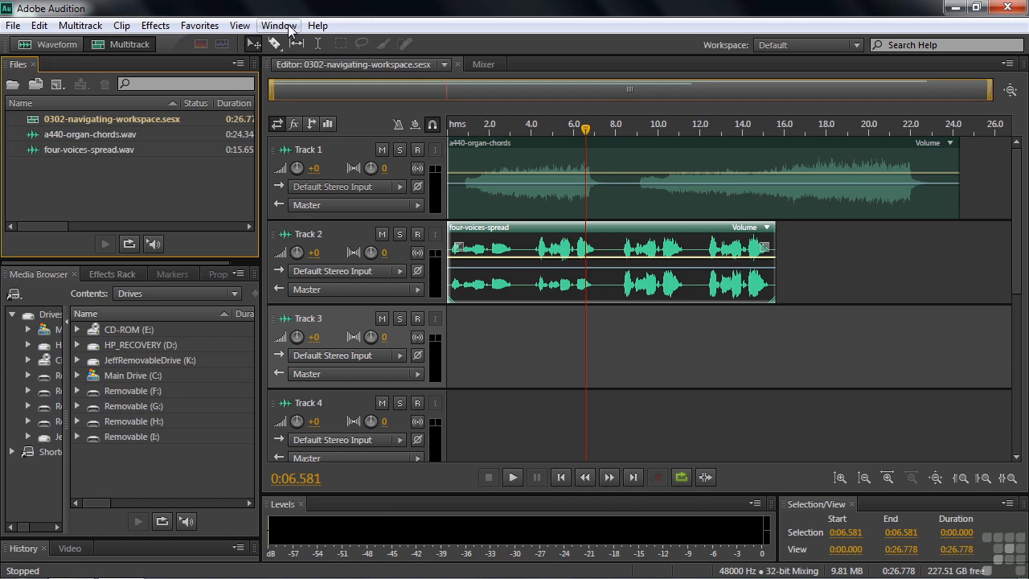
# Step: Show the Window menu's list of panels that can be shown or hidden
pyautogui.click(278, 25)
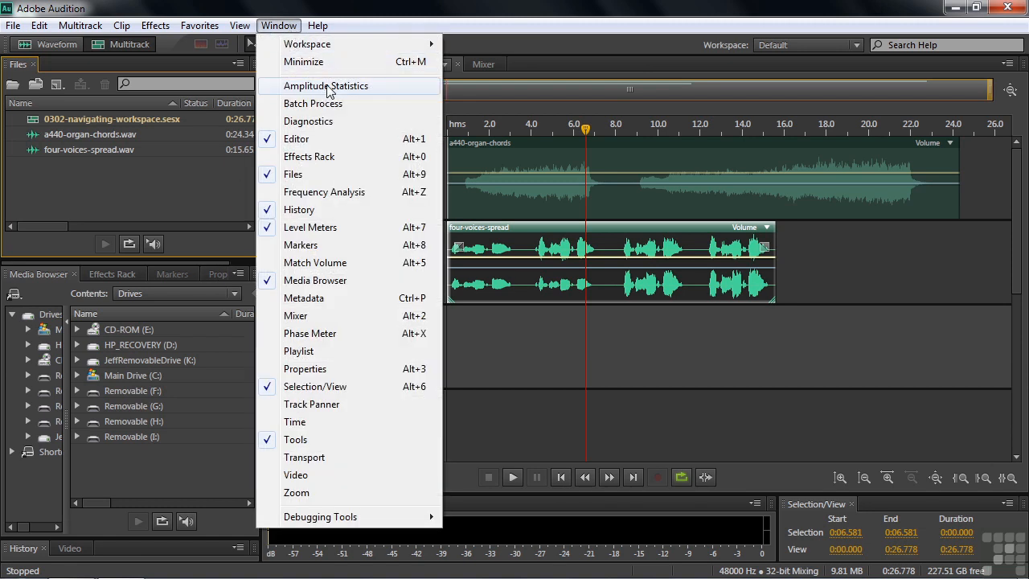
pyautogui.moveTo(312, 103)
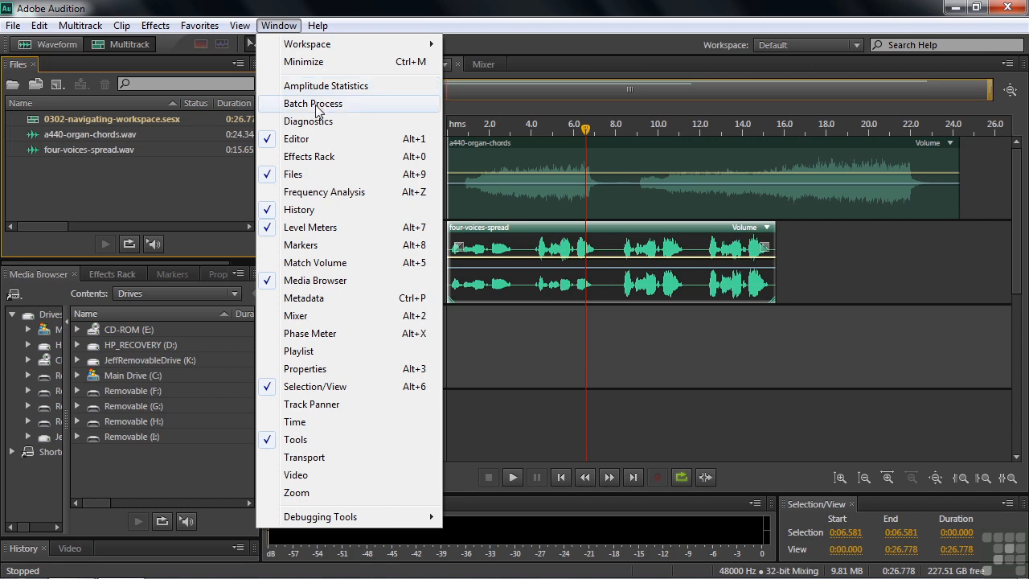
pyautogui.moveTo(305, 368)
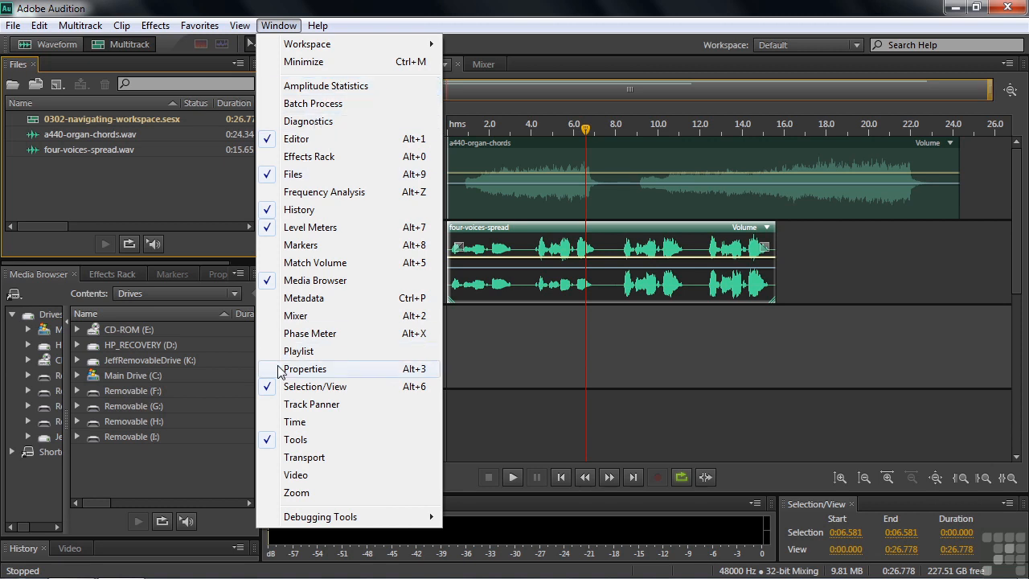
pyautogui.moveTo(212, 286)
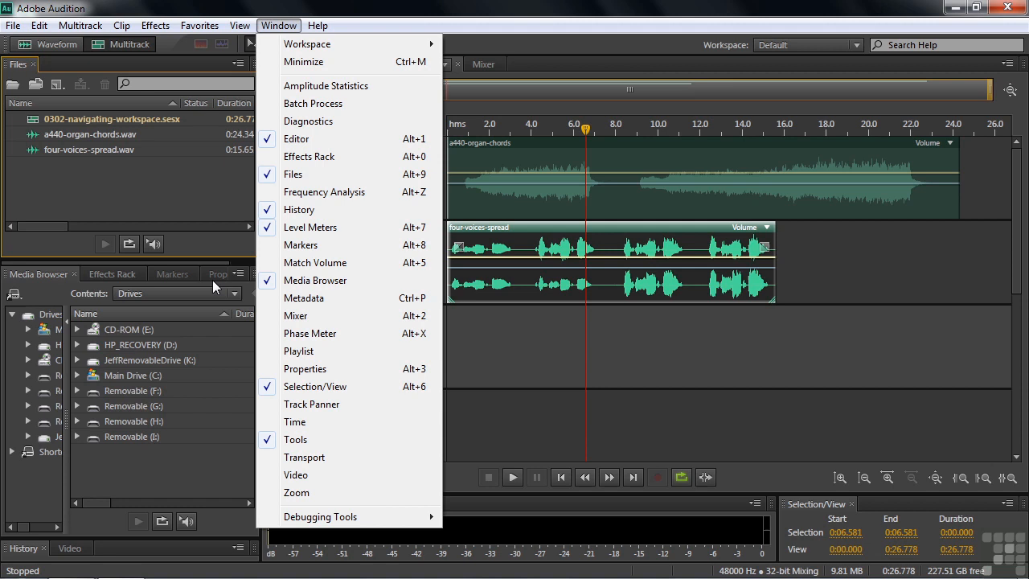
pyautogui.moveTo(479, 459)
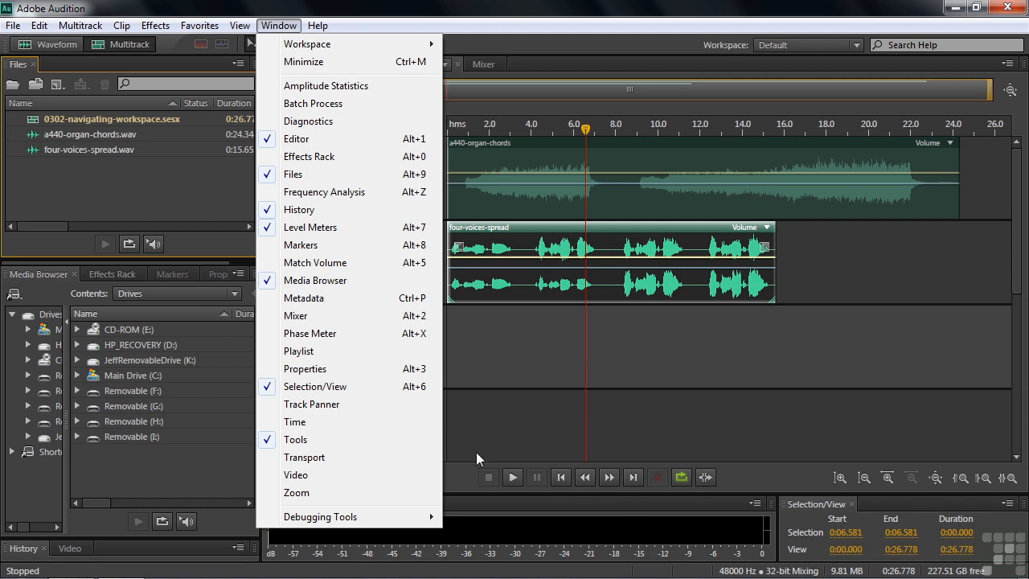
pyautogui.moveTo(295, 421)
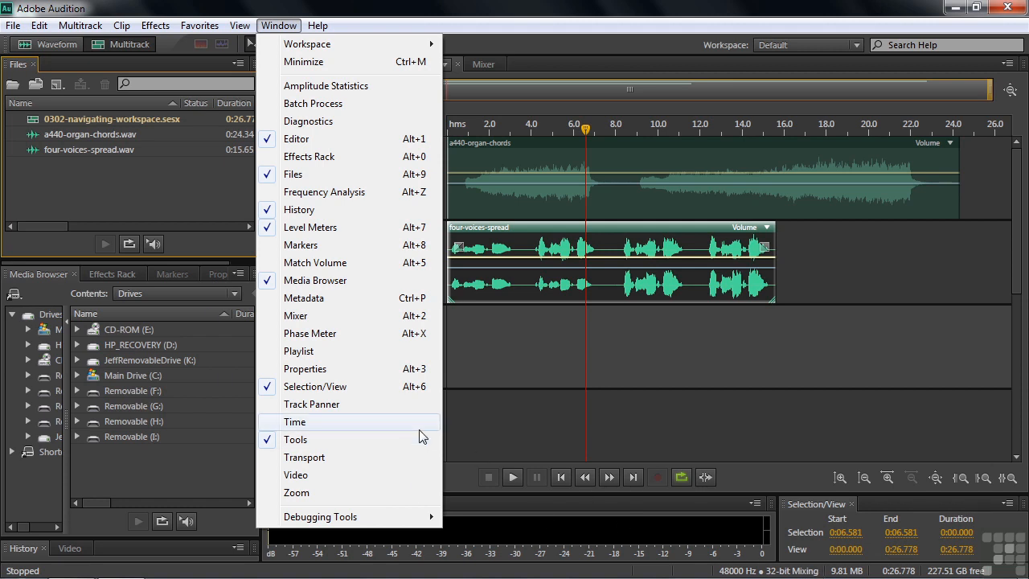
pyautogui.moveTo(325, 245)
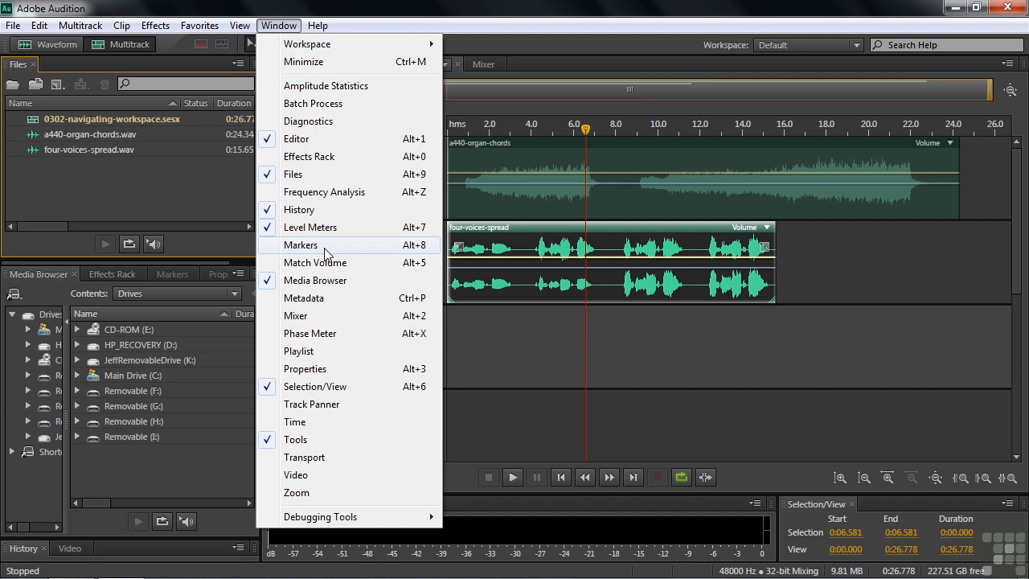
pyautogui.moveTo(309, 257)
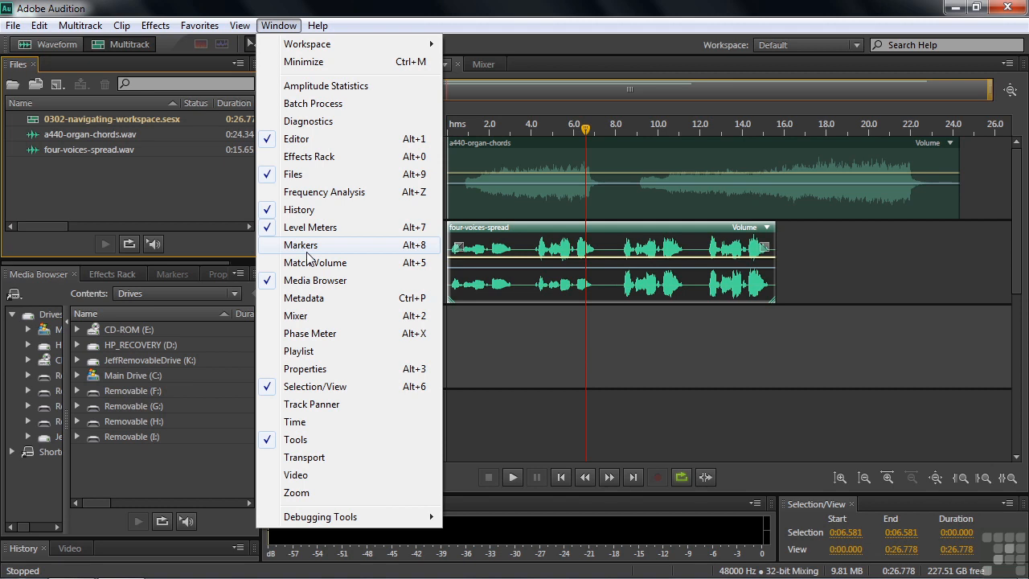
pyautogui.moveTo(312, 255)
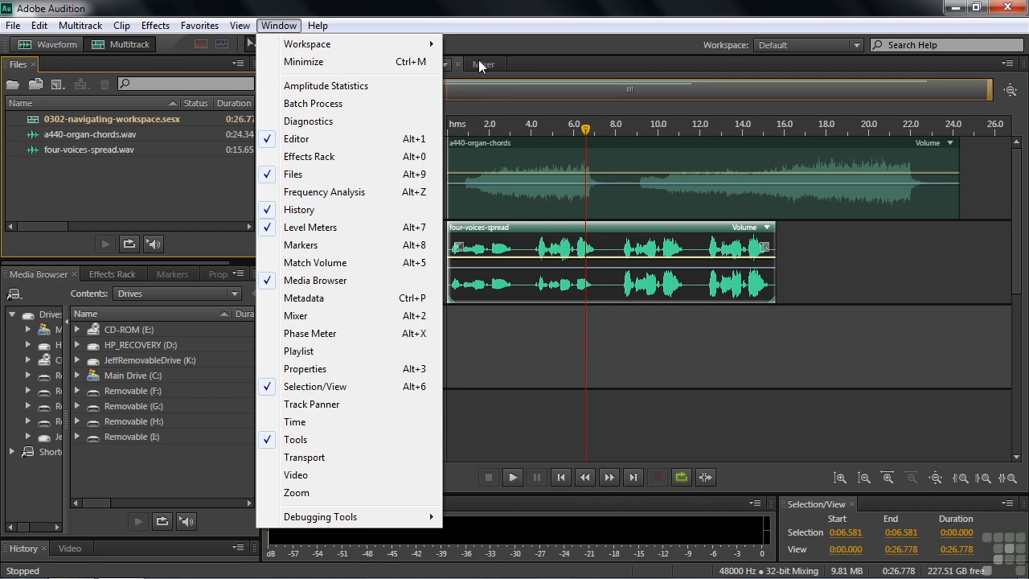
pyautogui.moveTo(295, 315)
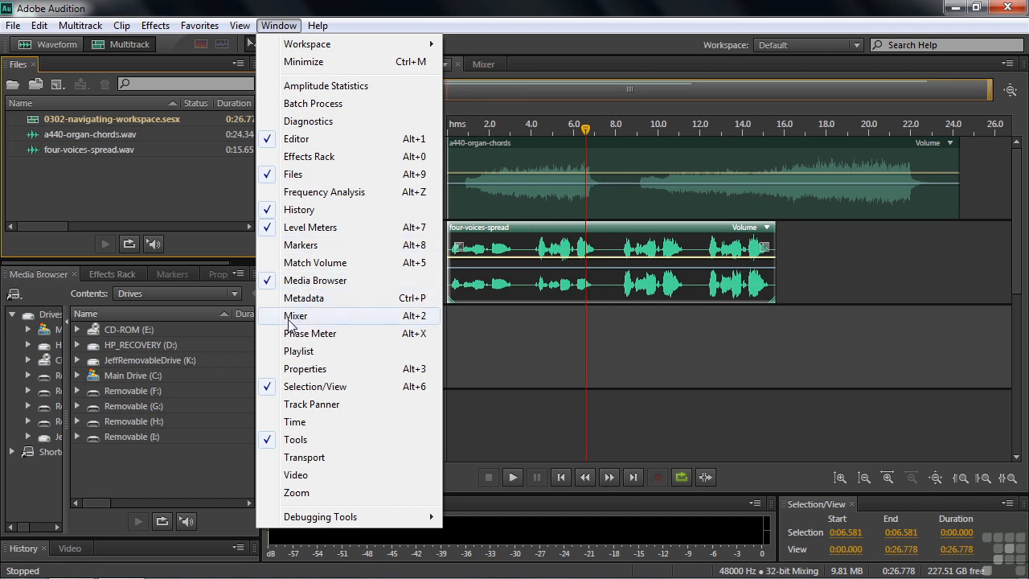
pyautogui.moveTo(324, 328)
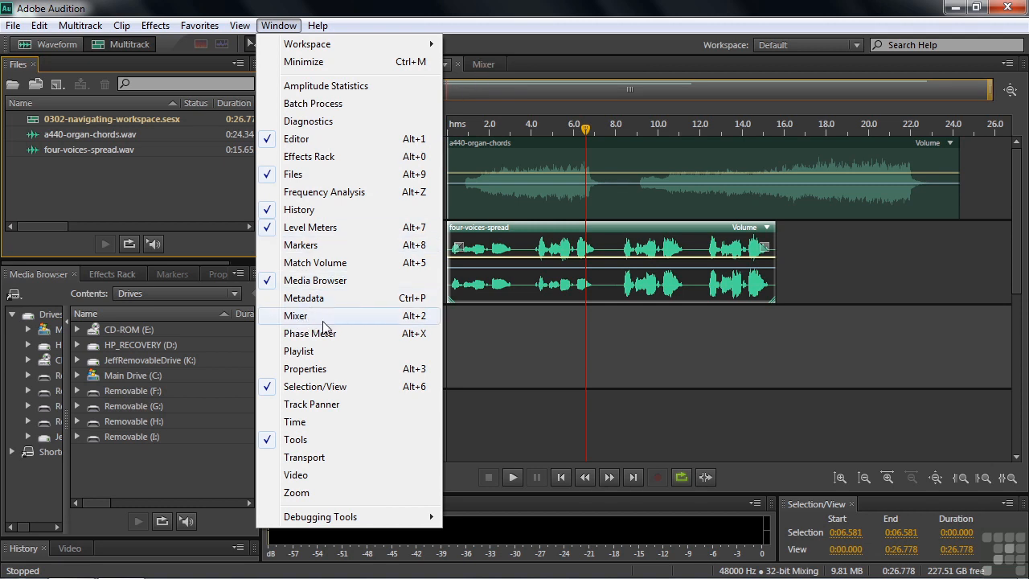
pyautogui.moveTo(296, 318)
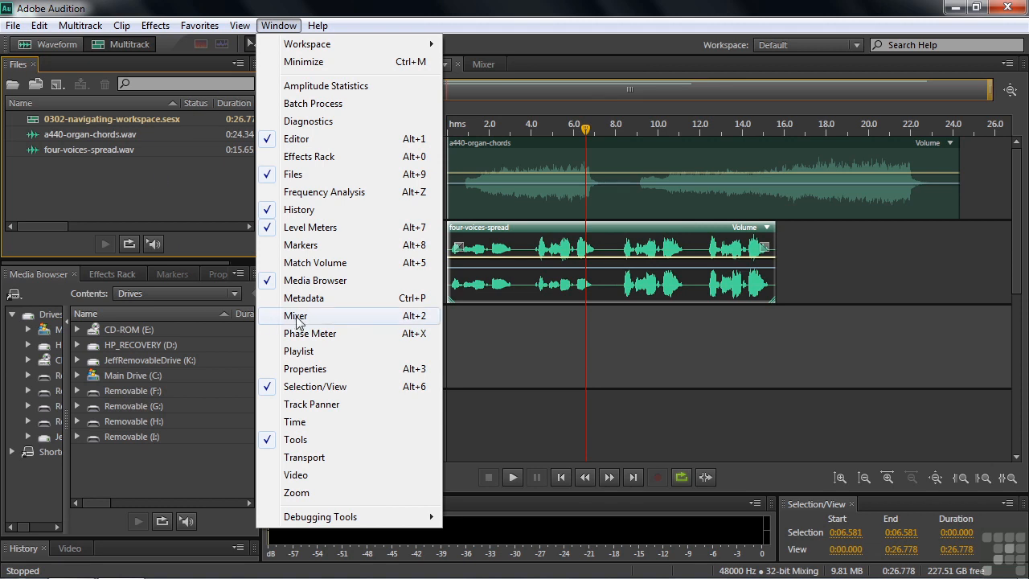
# Step: Show the Mixer panel in the main area and list the preset workspaces
pyautogui.click(295, 315)
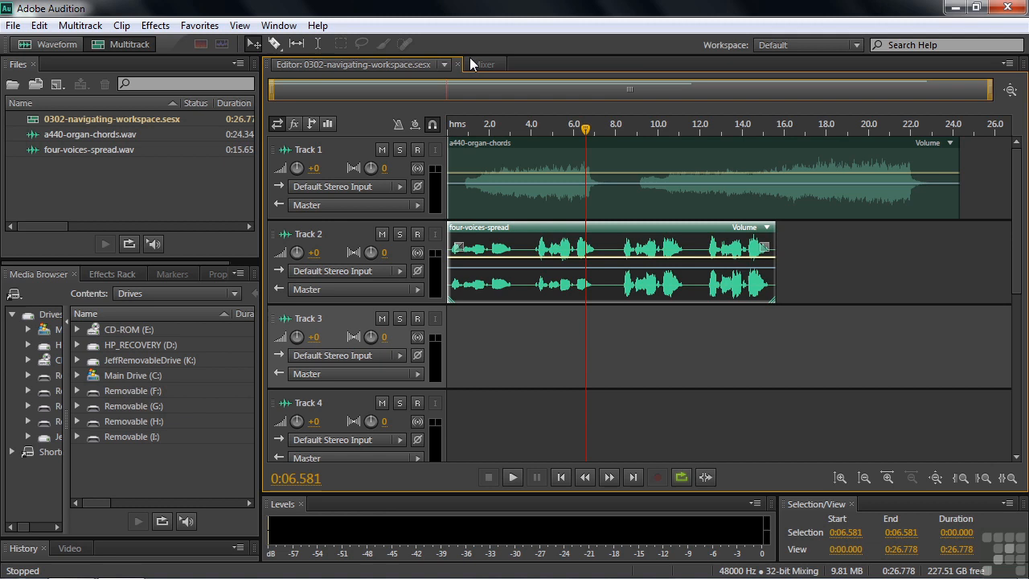
pyautogui.click(481, 64)
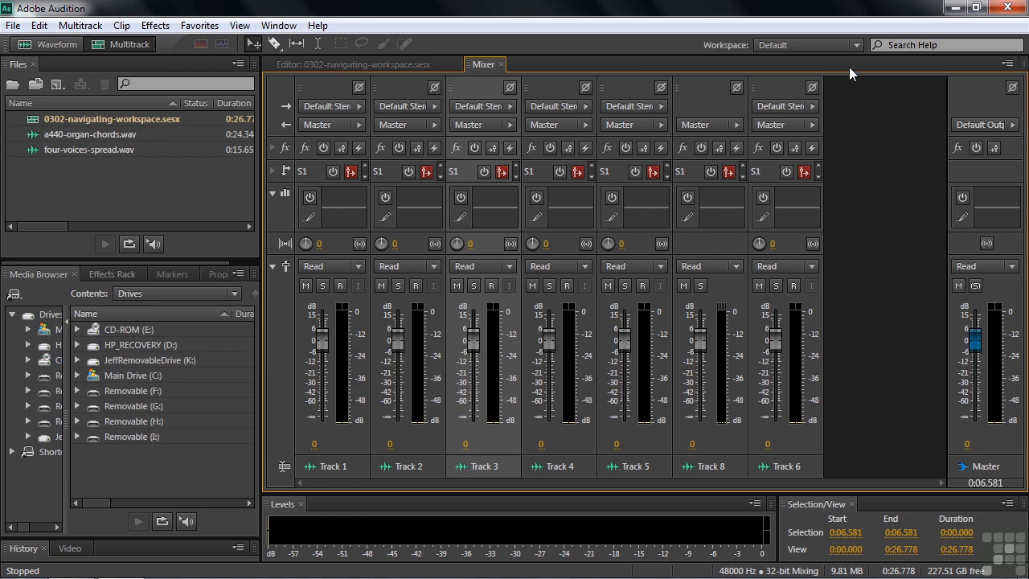
pyautogui.click(860, 45)
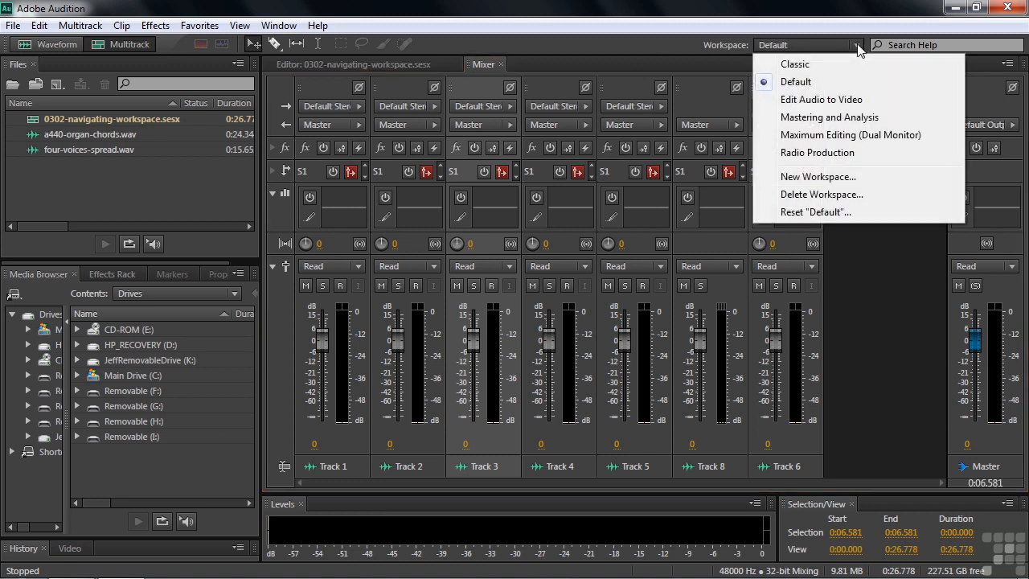
pyautogui.moveTo(851, 80)
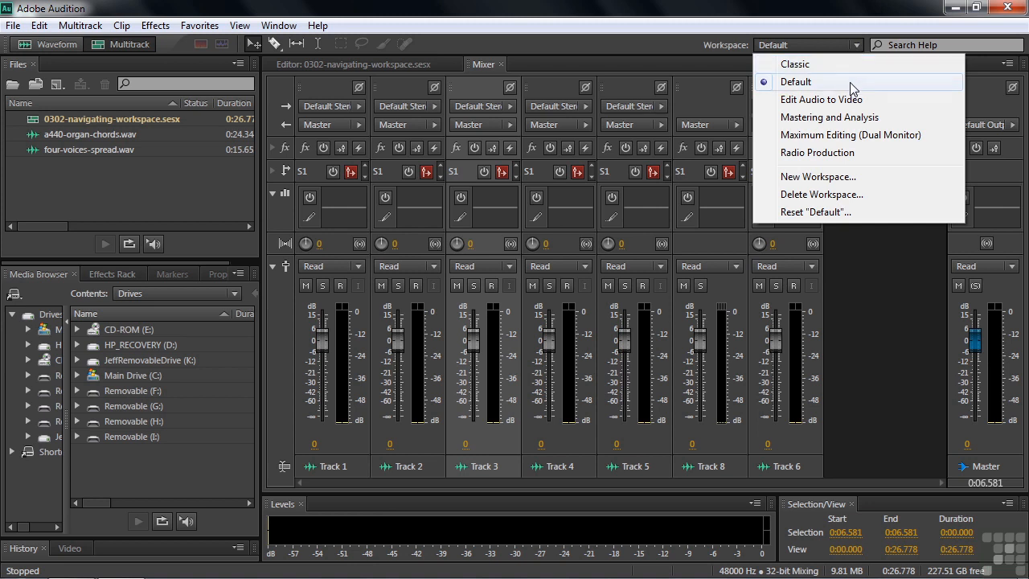
pyautogui.moveTo(830, 116)
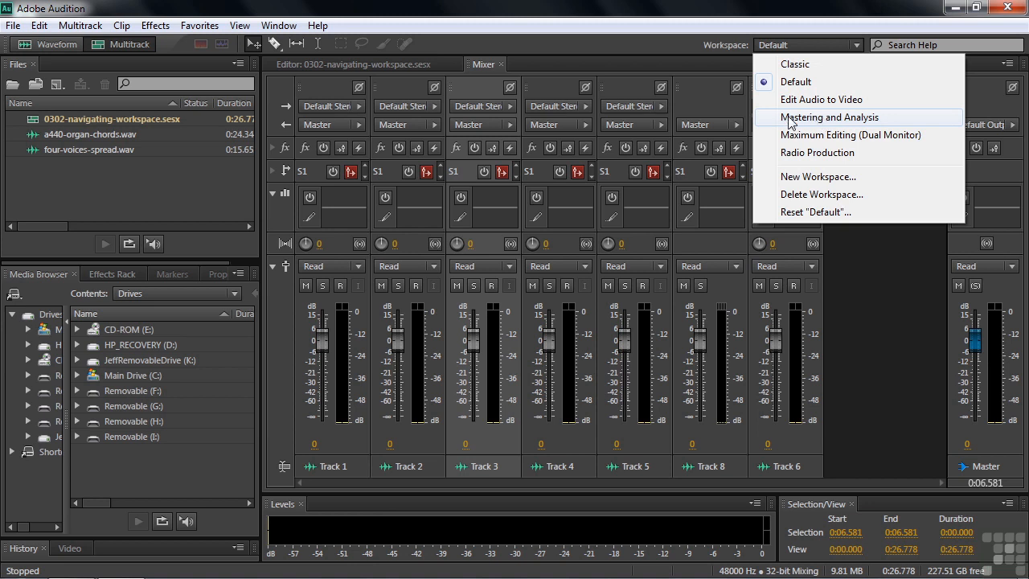
# Step: Switch to the Mastering and Analysis workspace with frequency, amplitude and phase panels
pyautogui.click(829, 116)
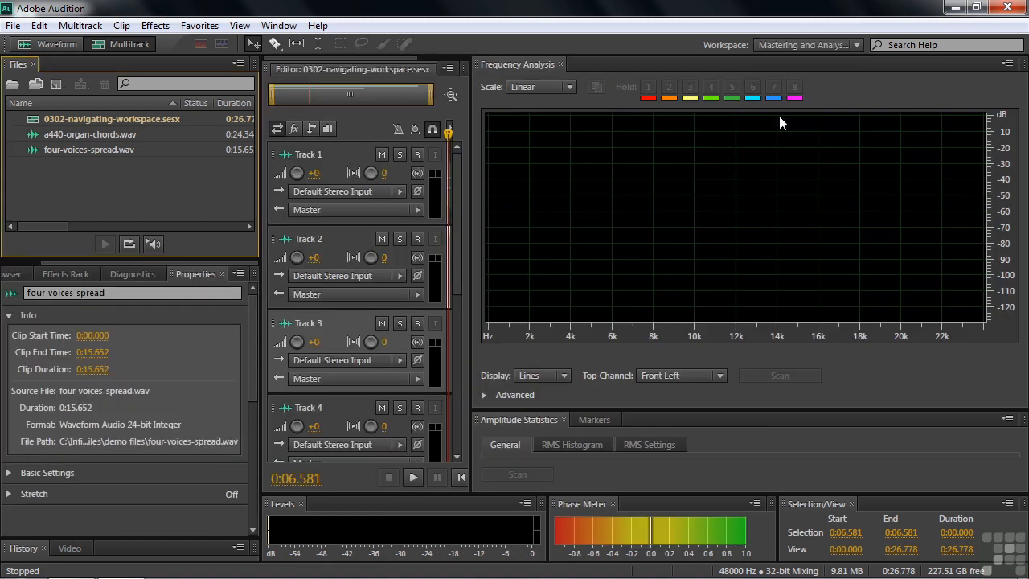
pyautogui.moveTo(539, 82)
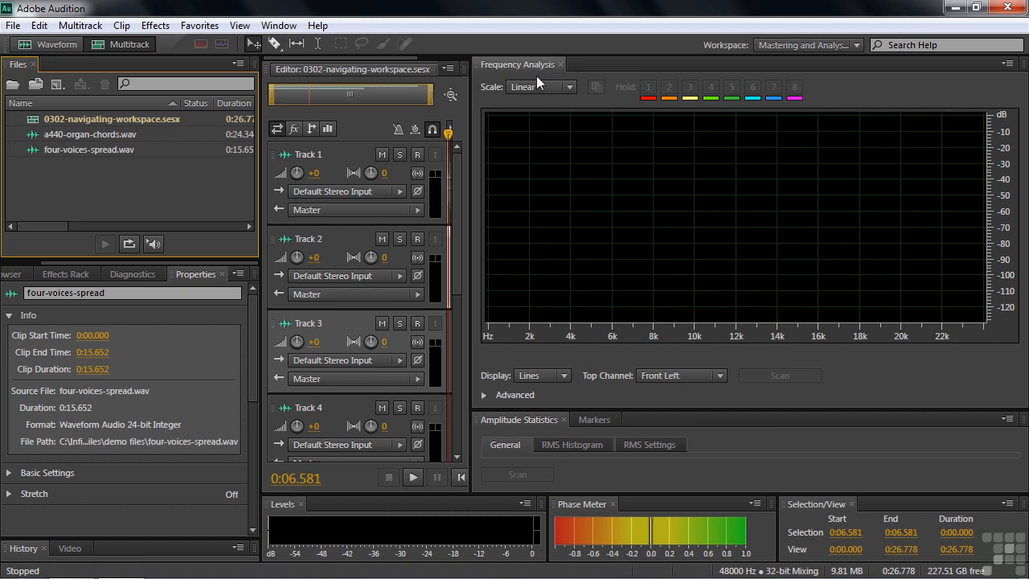
pyautogui.moveTo(530, 431)
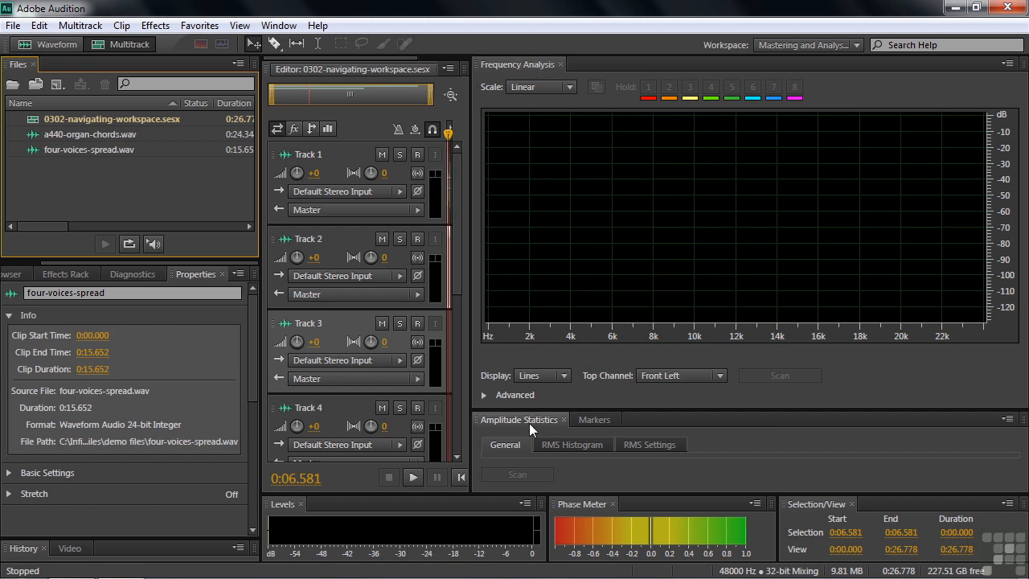
pyautogui.moveTo(131, 274)
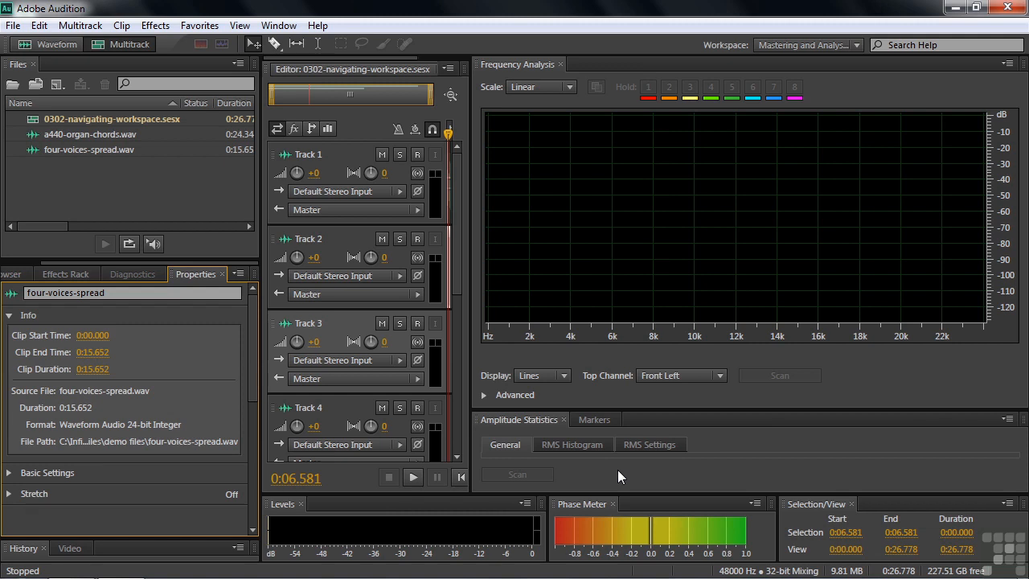
pyautogui.moveTo(833, 146)
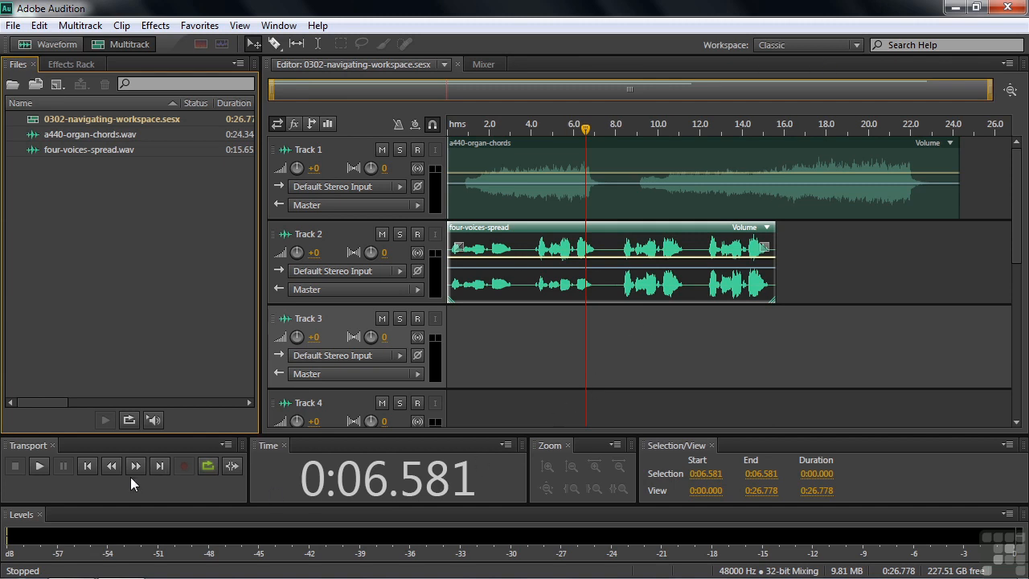
pyautogui.moveTo(562, 474)
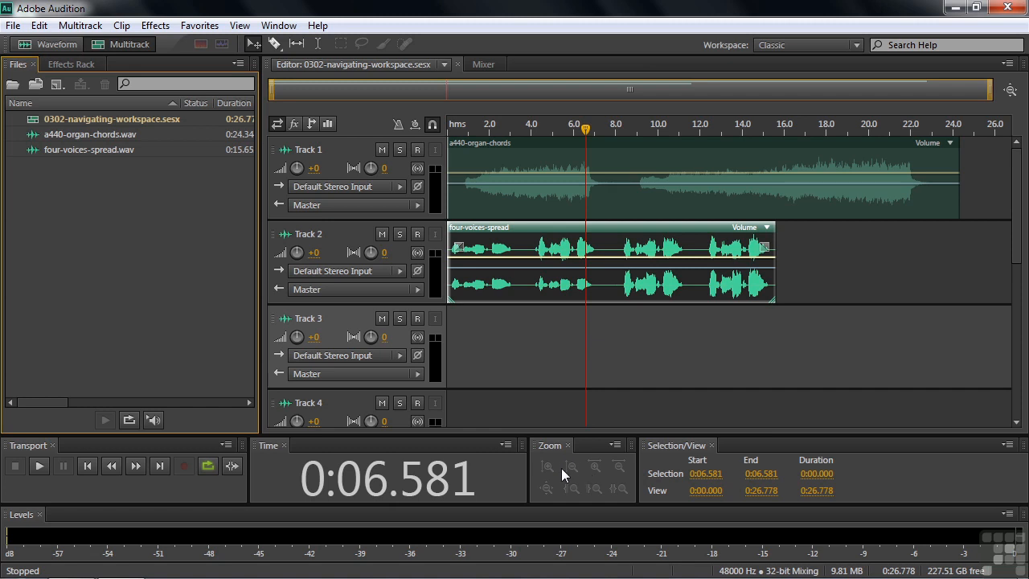
pyautogui.moveTo(860, 55)
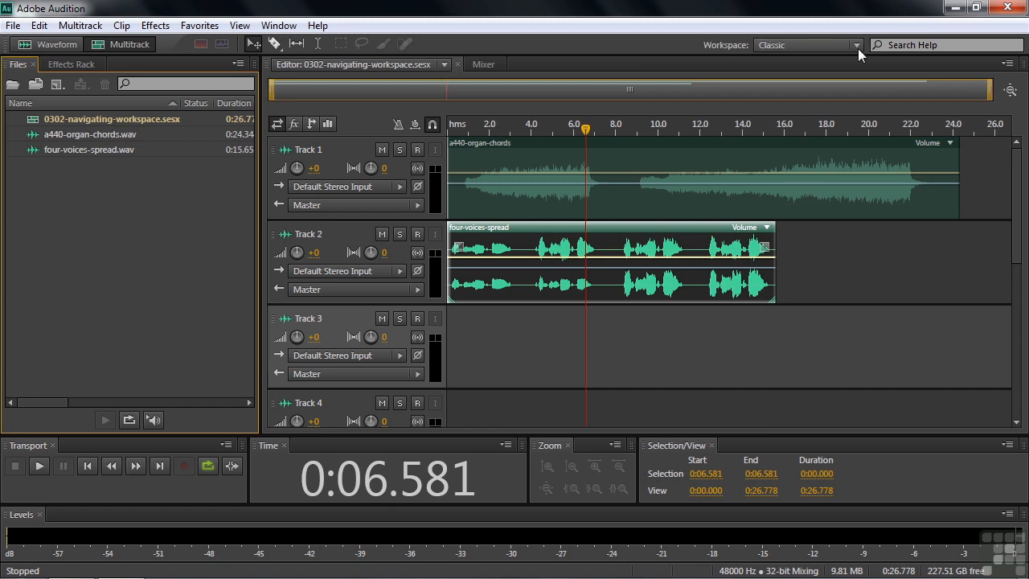
# Step: Switch to the Default workspace and bring the multitrack Editor back into view
pyautogui.click(855, 45)
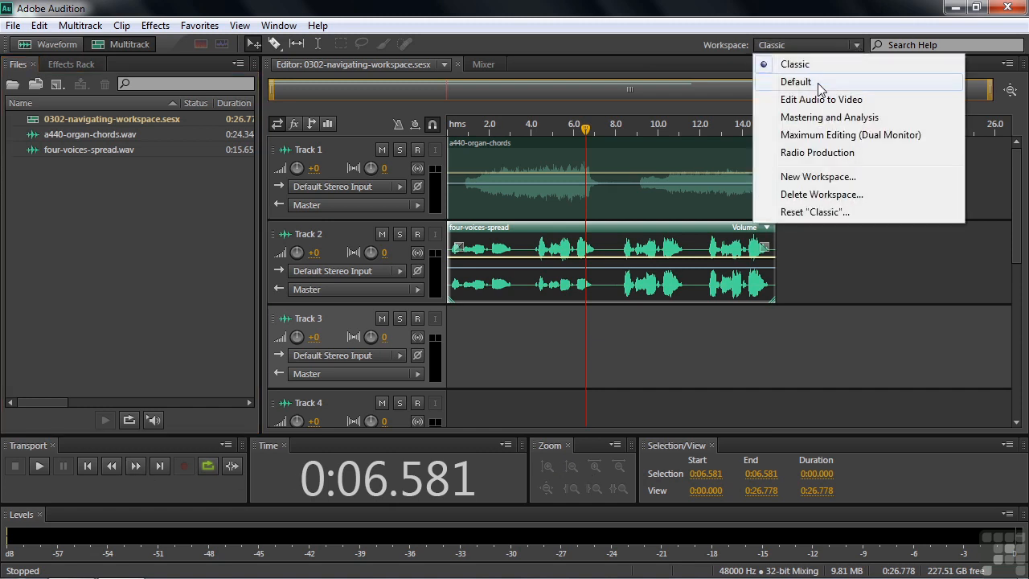
pyautogui.click(795, 81)
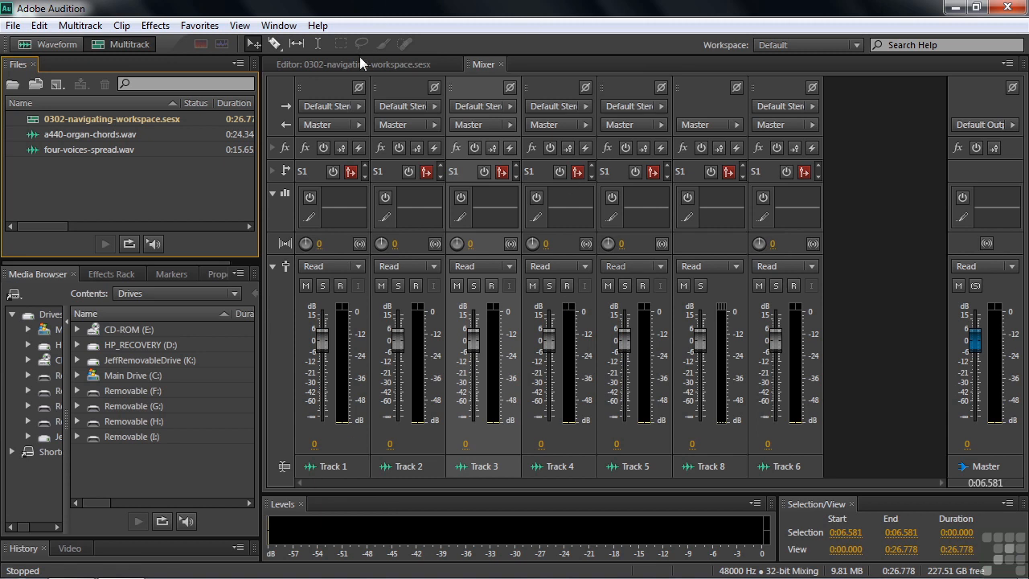
pyautogui.click(354, 65)
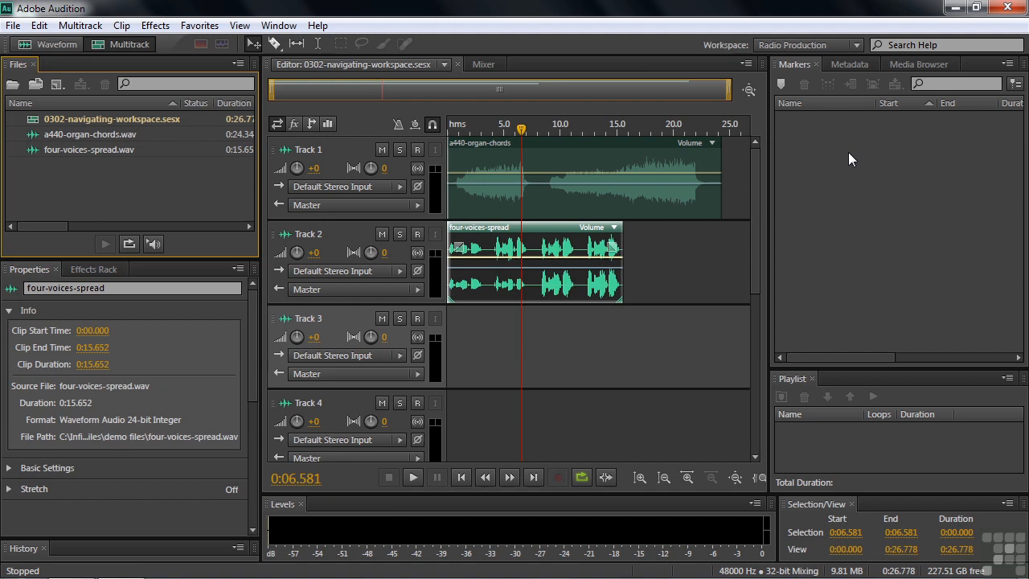
pyautogui.moveTo(177, 321)
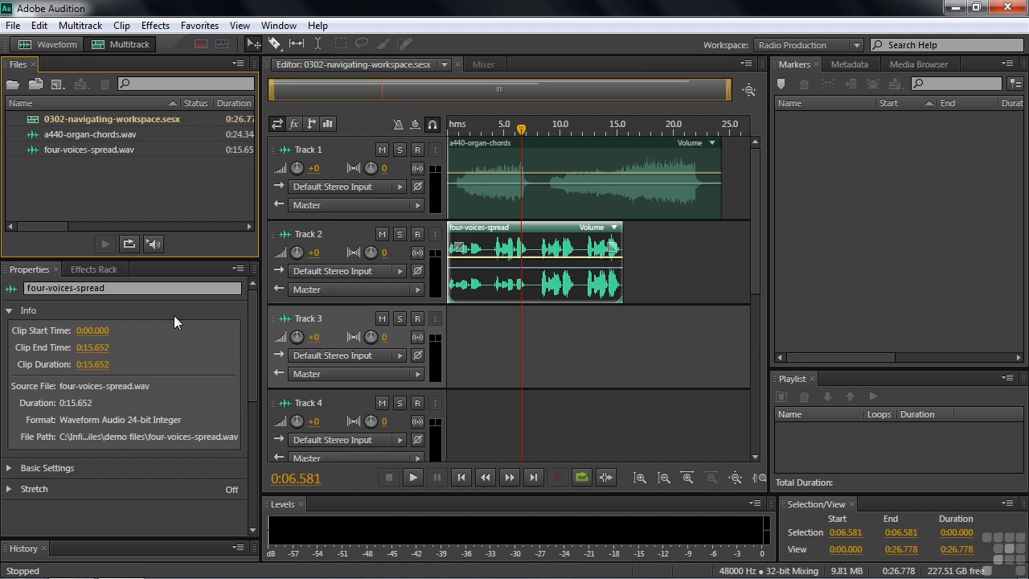
pyautogui.moveTo(884, 161)
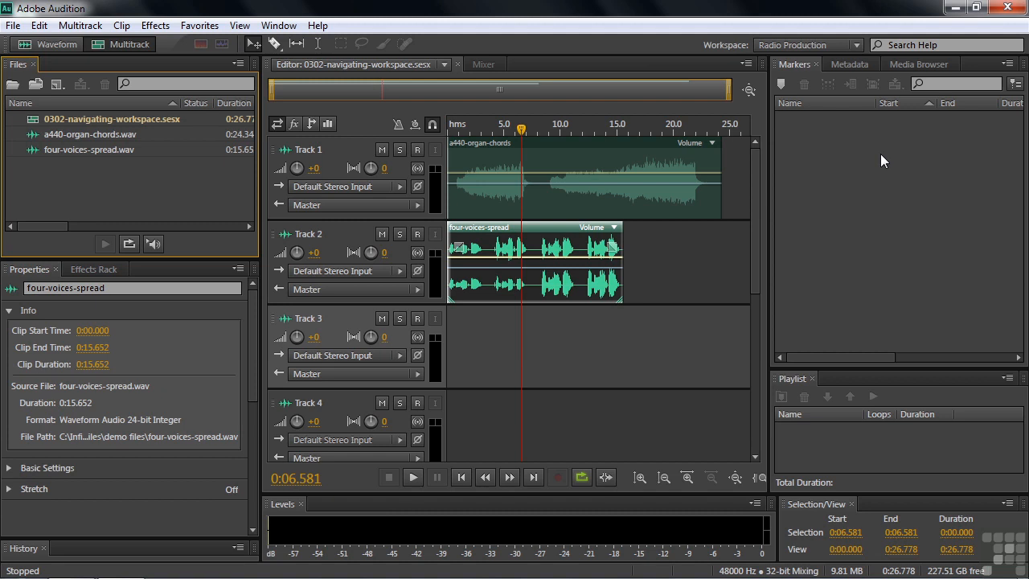
pyautogui.moveTo(734, 332)
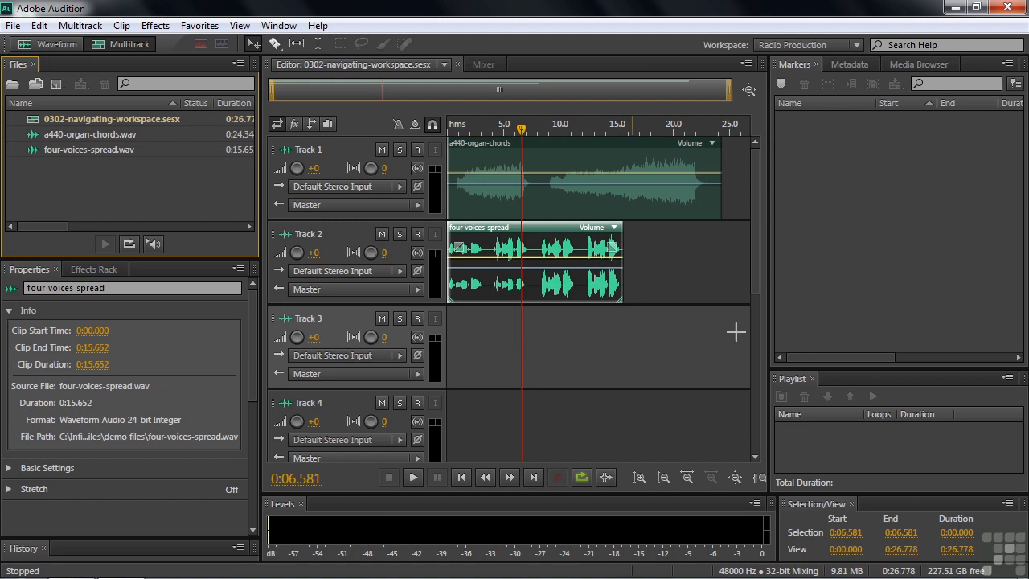
# Step: Reopen the Workspace dropdown from the Radio Production workspace
pyautogui.click(807, 45)
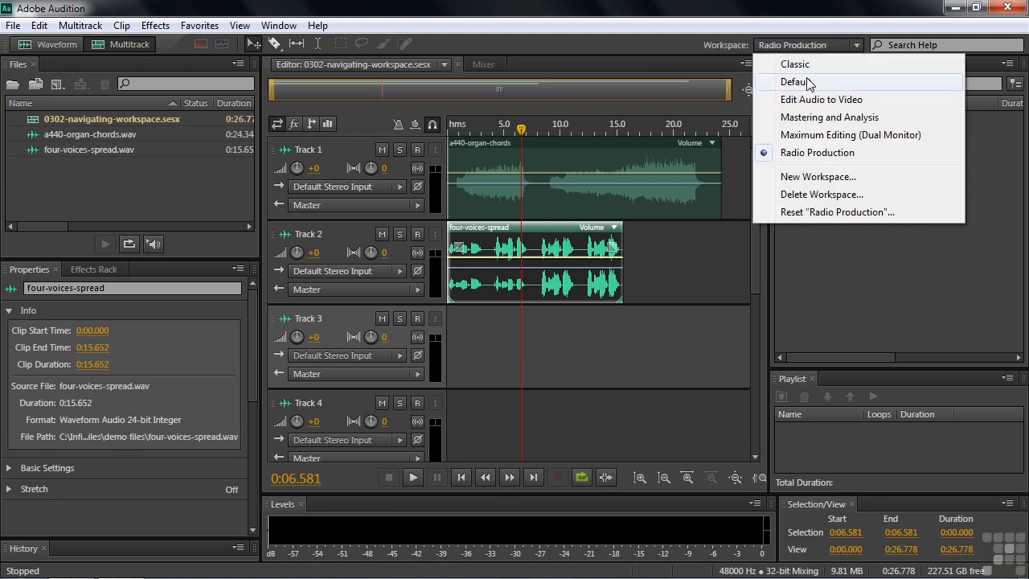
# Step: Return to Default, add the Diagnostics panel via Window, then show the Media Browser again
pyautogui.click(797, 80)
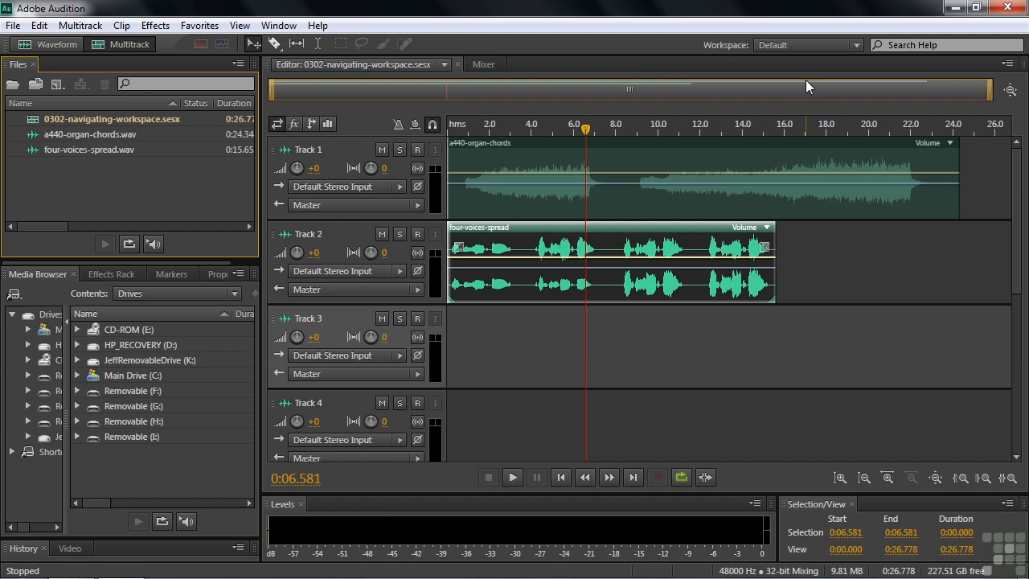
pyautogui.click(278, 26)
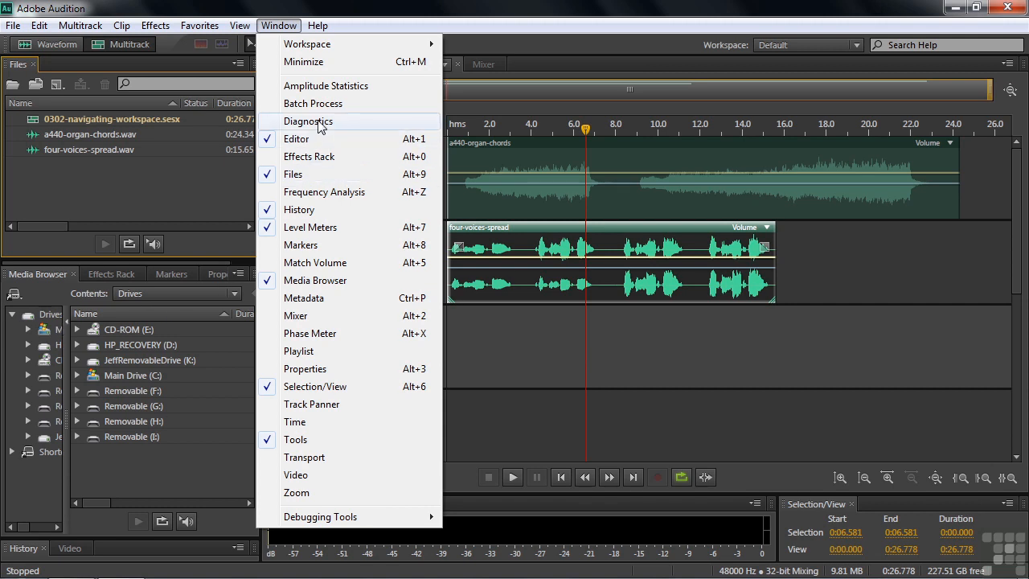
pyautogui.click(309, 120)
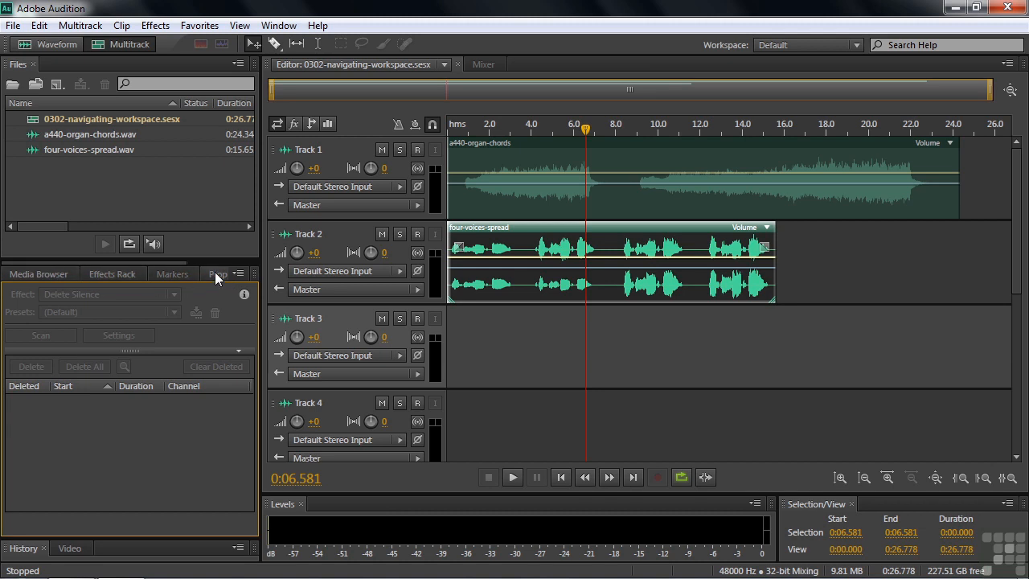
pyautogui.moveTo(228, 276)
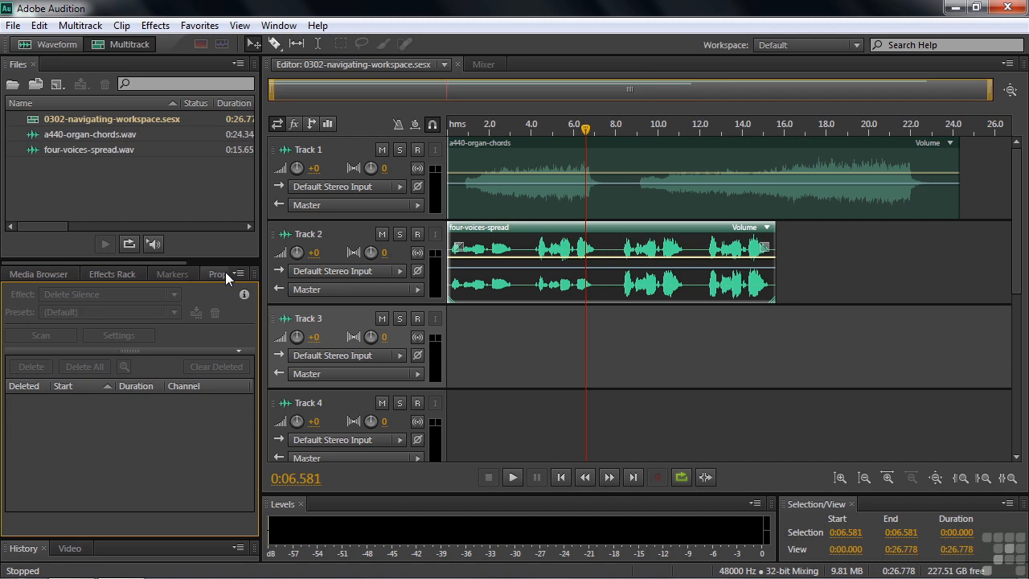
pyautogui.moveTo(172, 273)
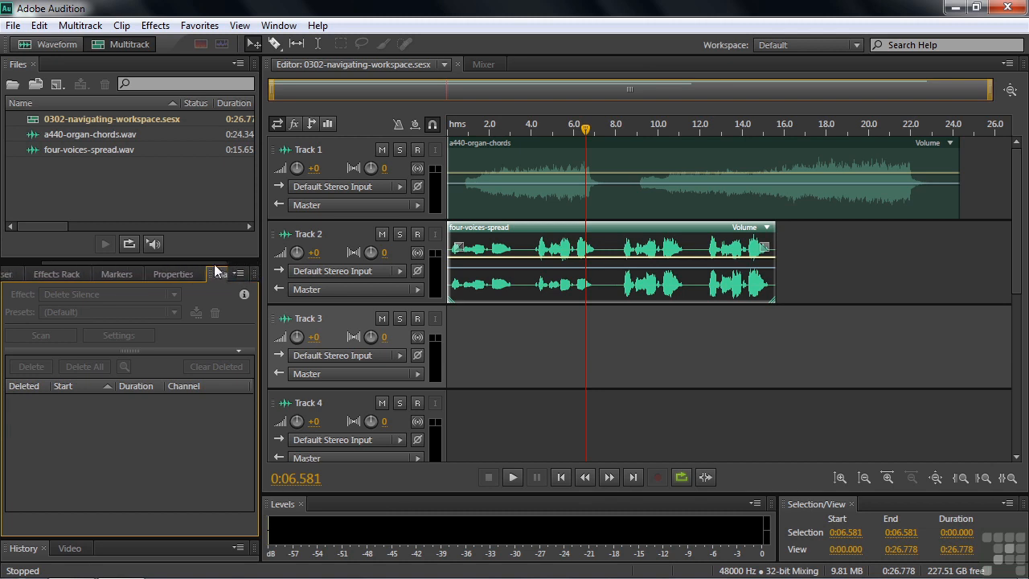
pyautogui.click(39, 273)
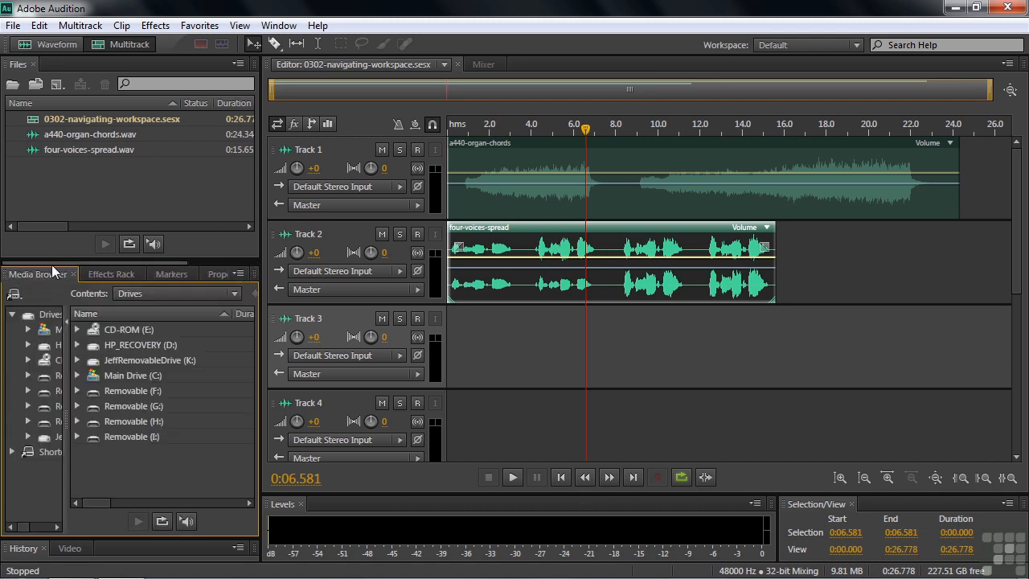